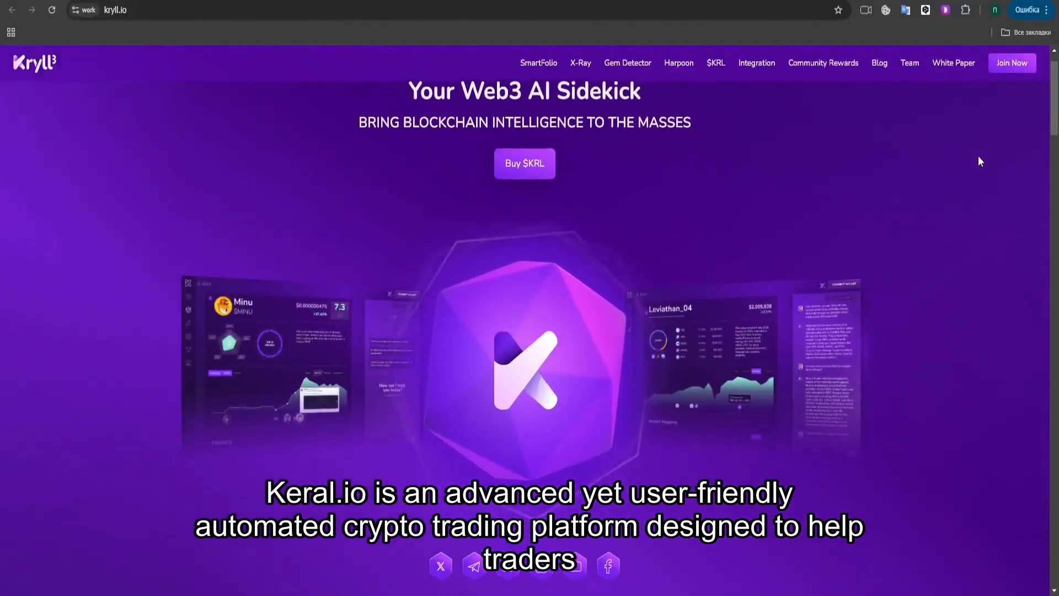
# - Scroll the homepage past Our Mission and the four tool cards to the Google AI, Anthropic and Google Cloud partners section
pyautogui.scroll(-3)
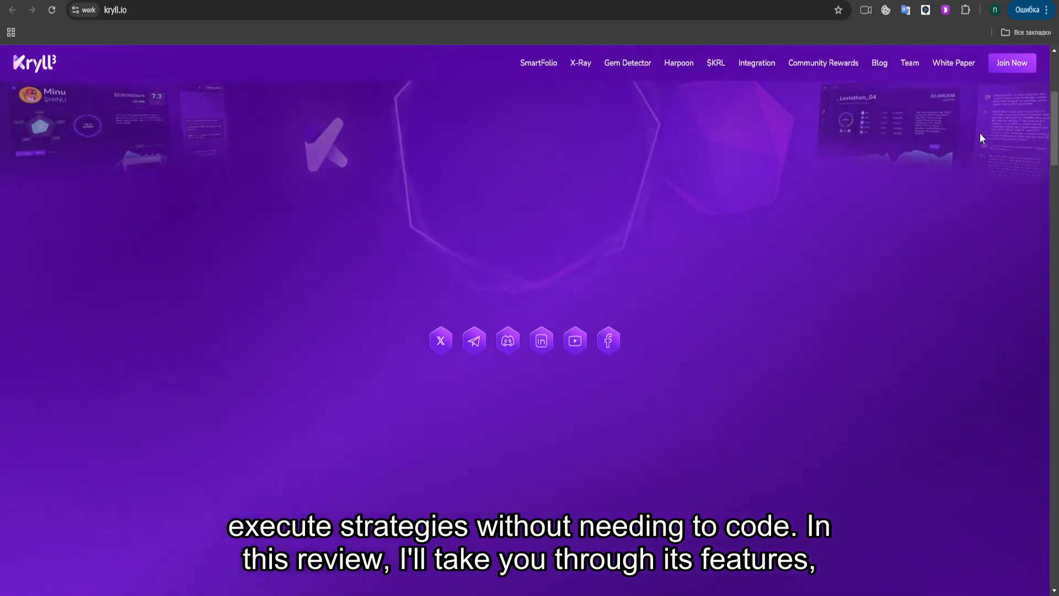
pyautogui.scroll(-3)
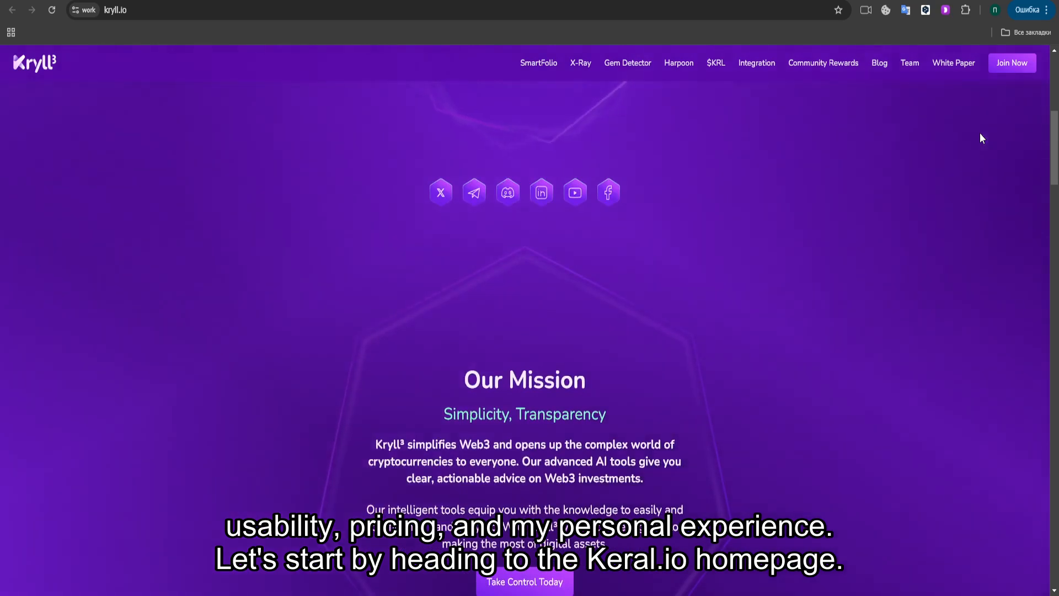
pyautogui.scroll(-3)
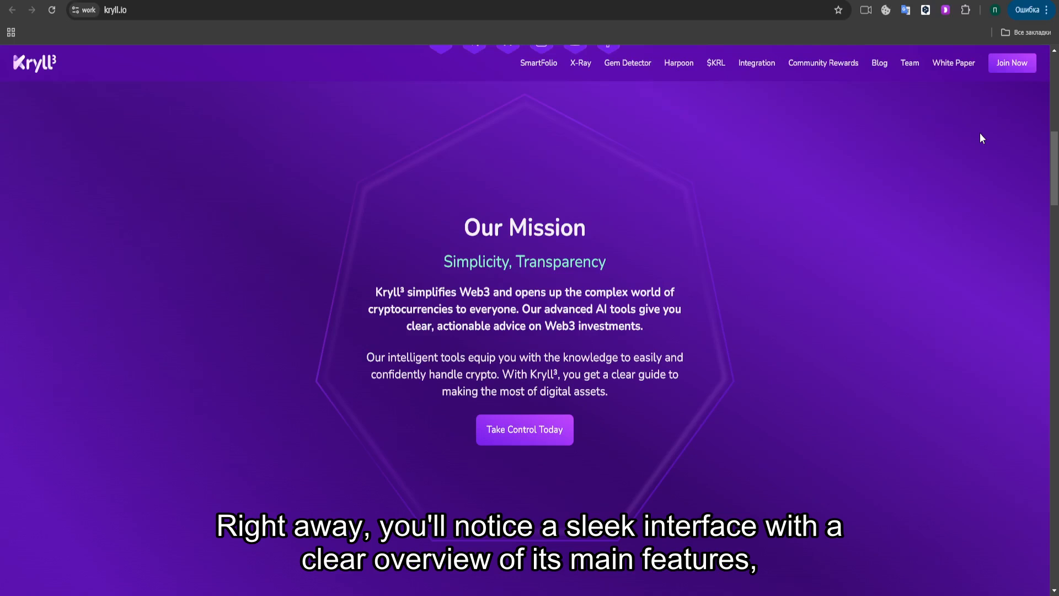
pyautogui.scroll(-3)
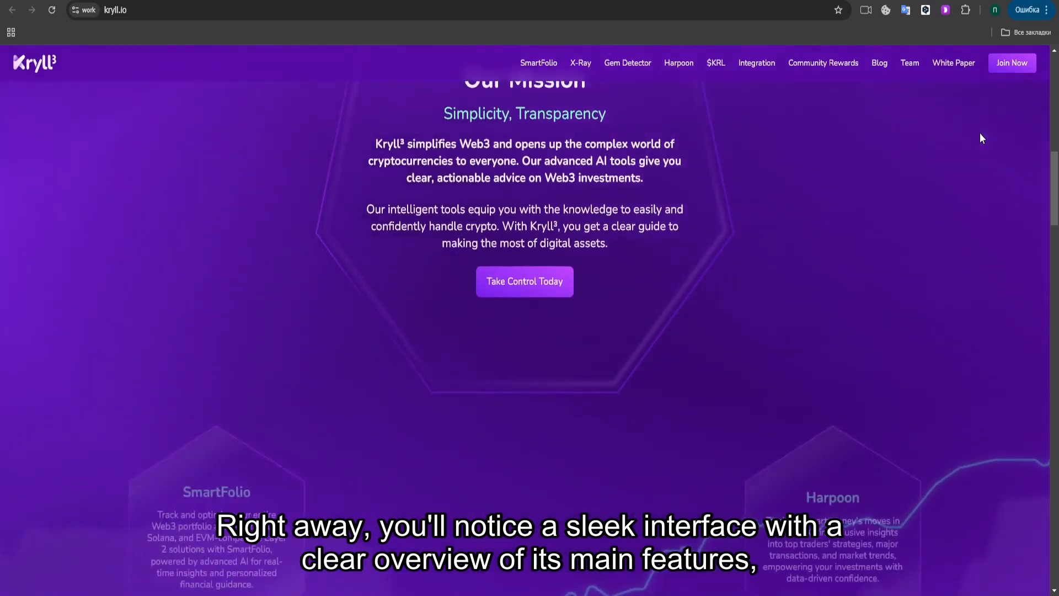
pyautogui.scroll(-3)
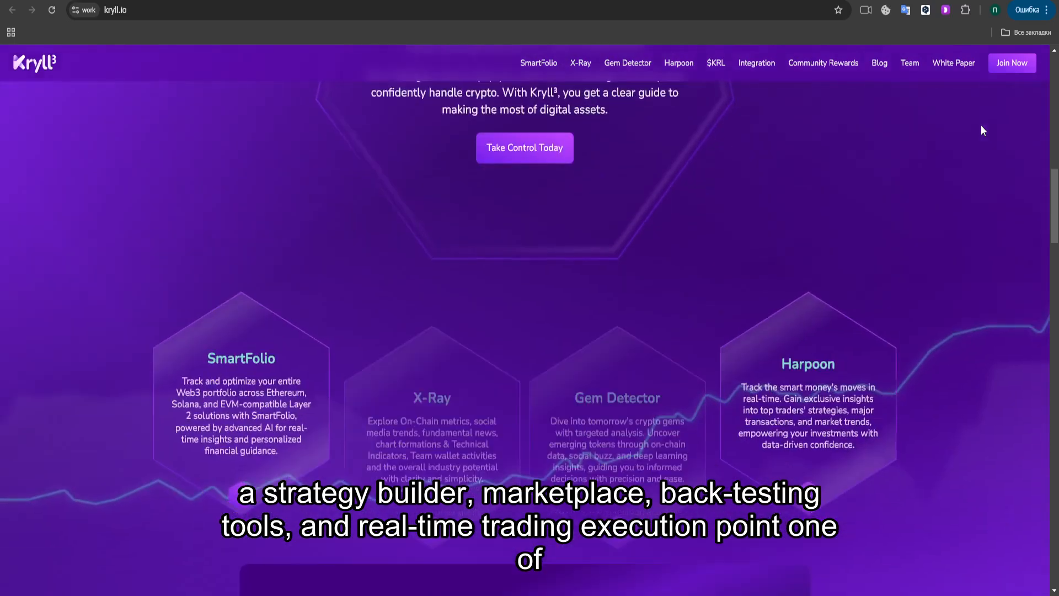
pyautogui.scroll(-3)
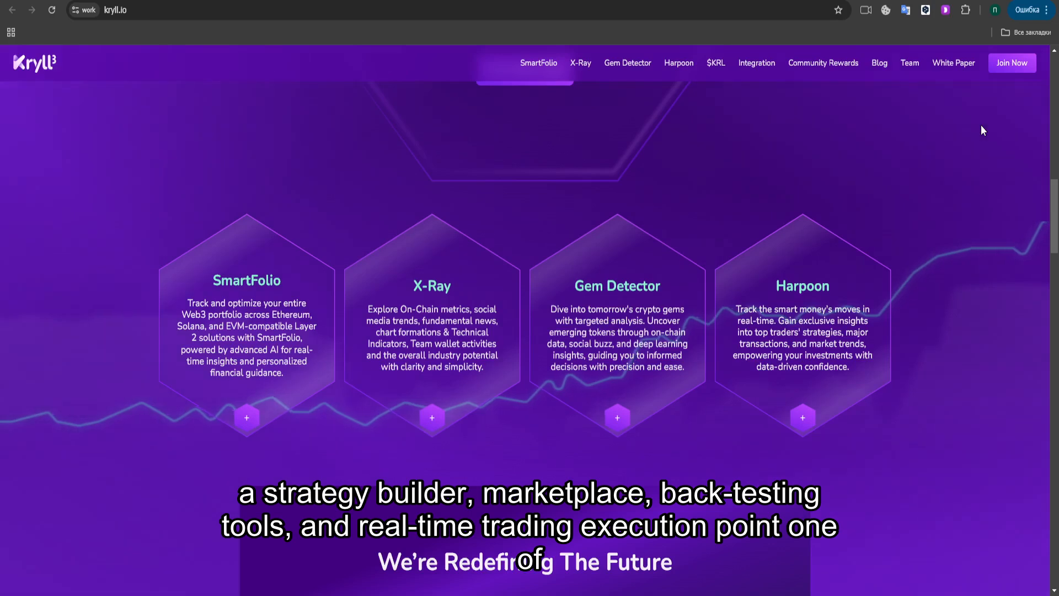
pyautogui.scroll(-3)
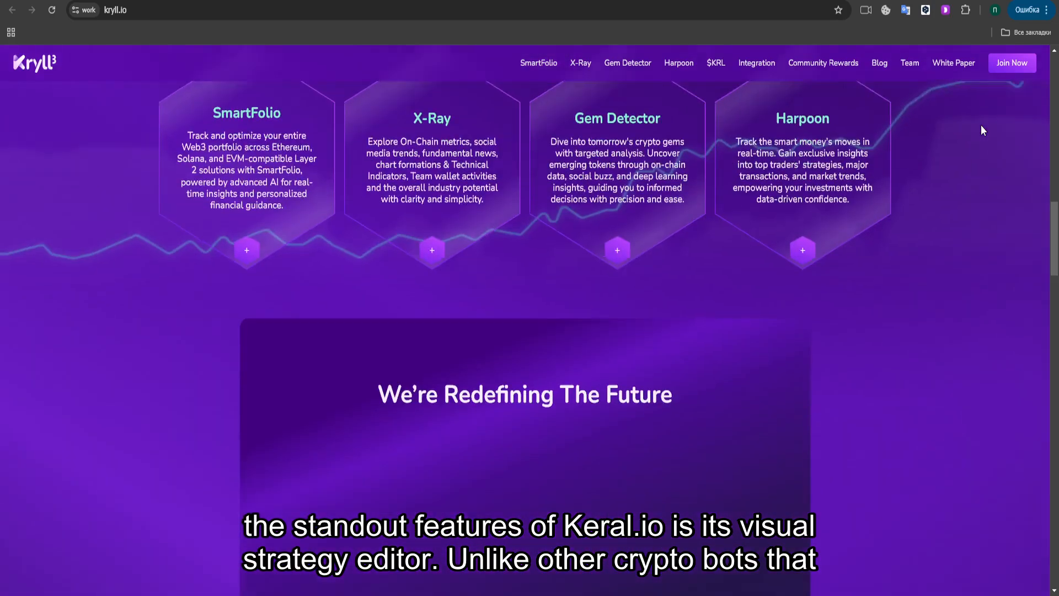
pyautogui.scroll(-3)
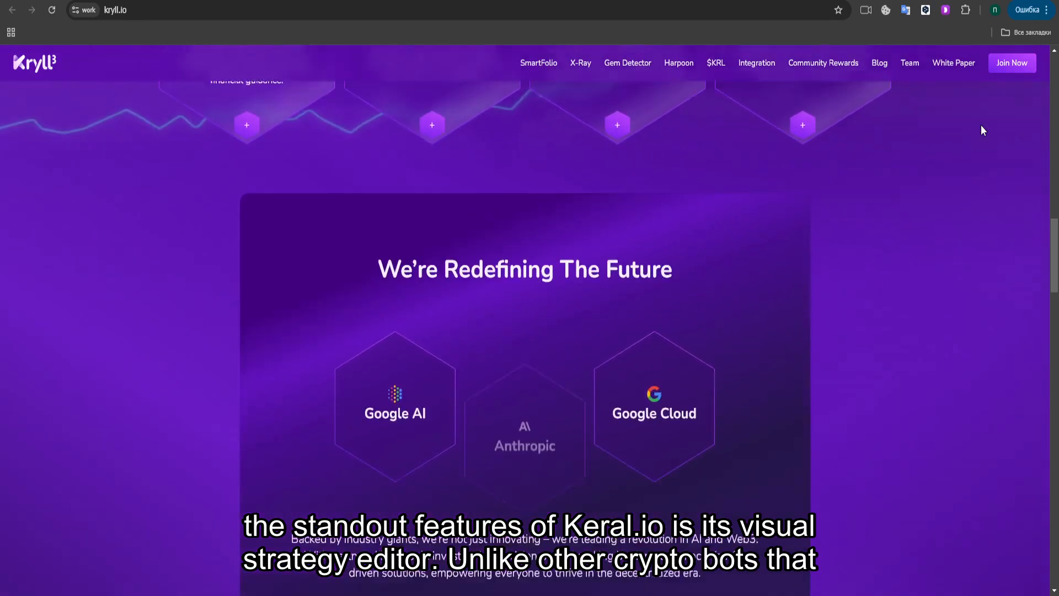
pyautogui.scroll(-3)
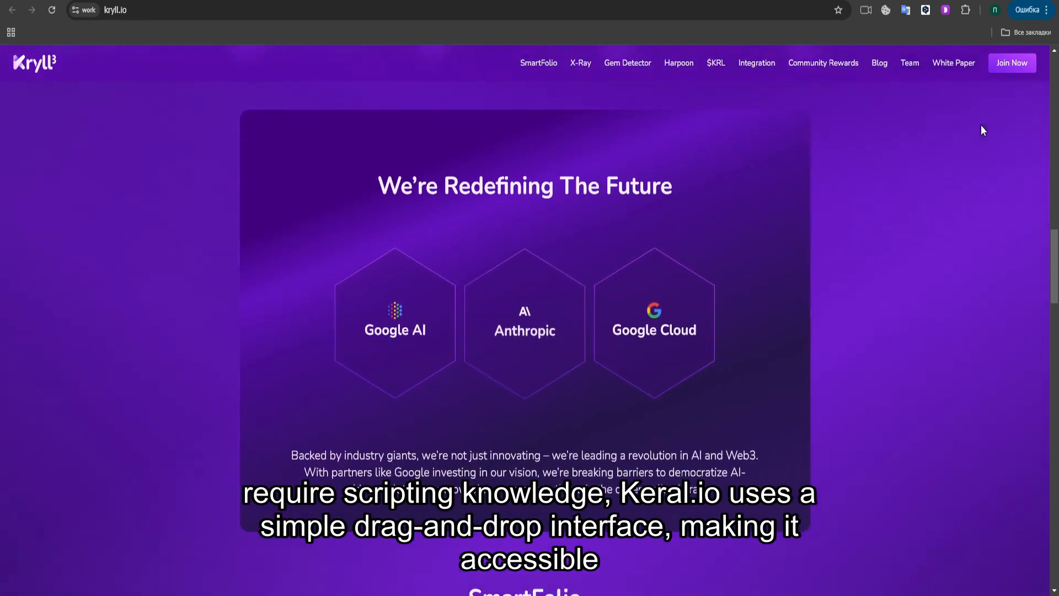
pyautogui.scroll(-3)
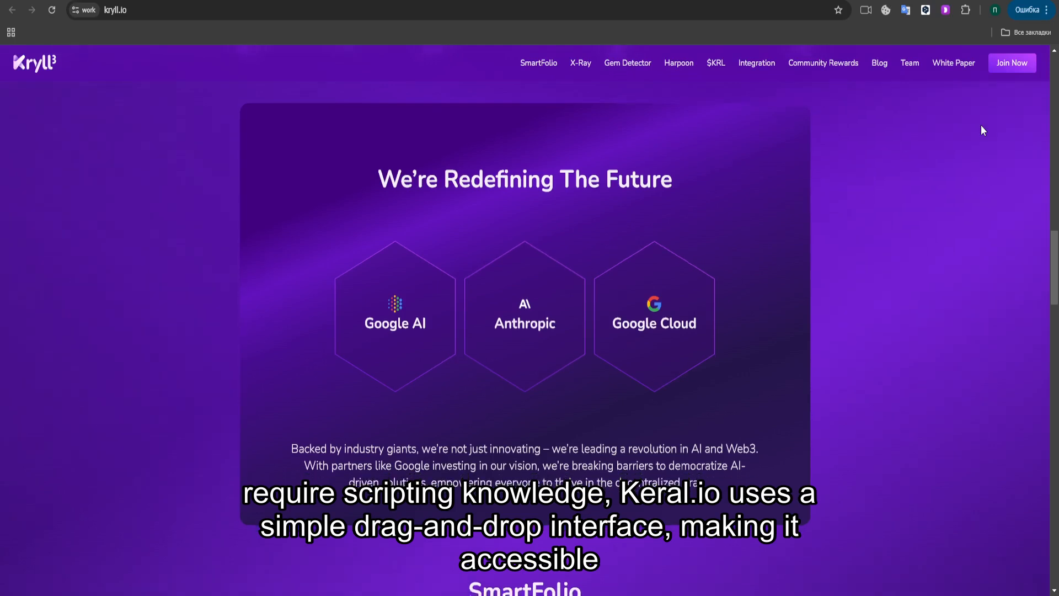
pyautogui.scroll(-3)
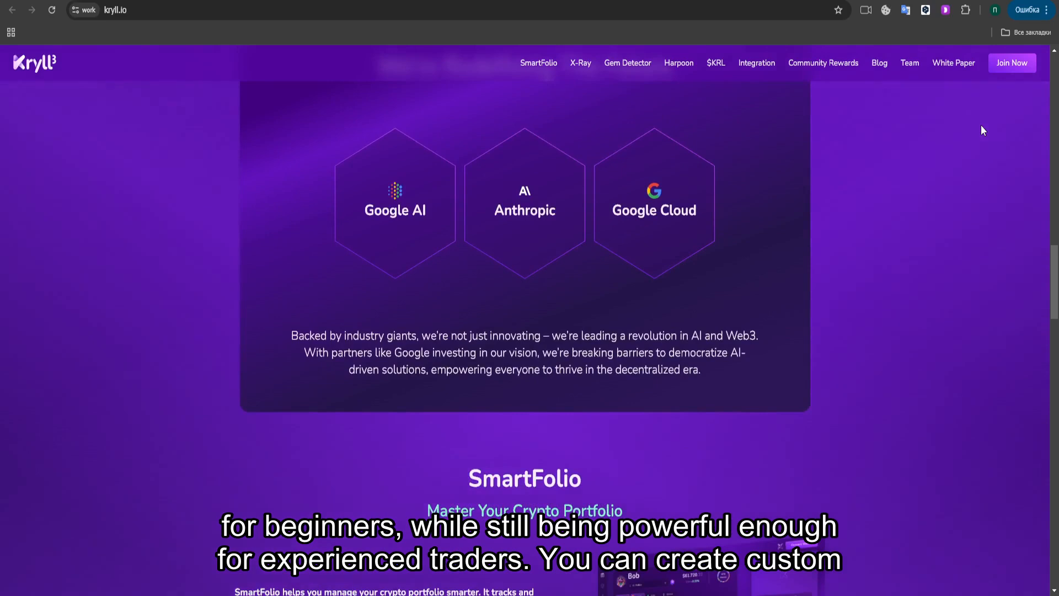
# - Scroll through the SmartFolio and X-Ray sections of the homepage
pyautogui.scroll(-3)
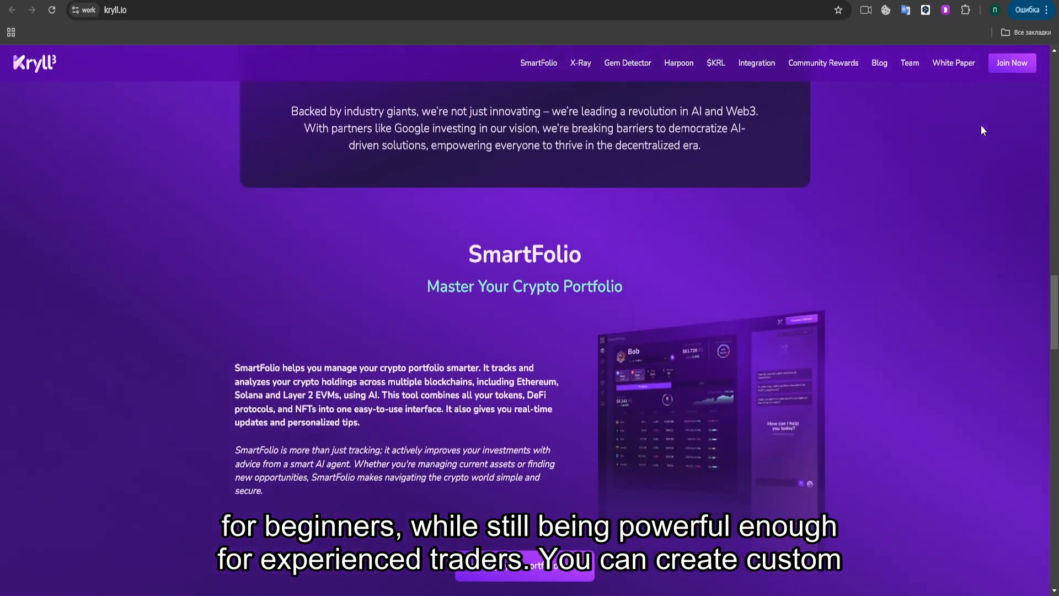
pyautogui.scroll(-3)
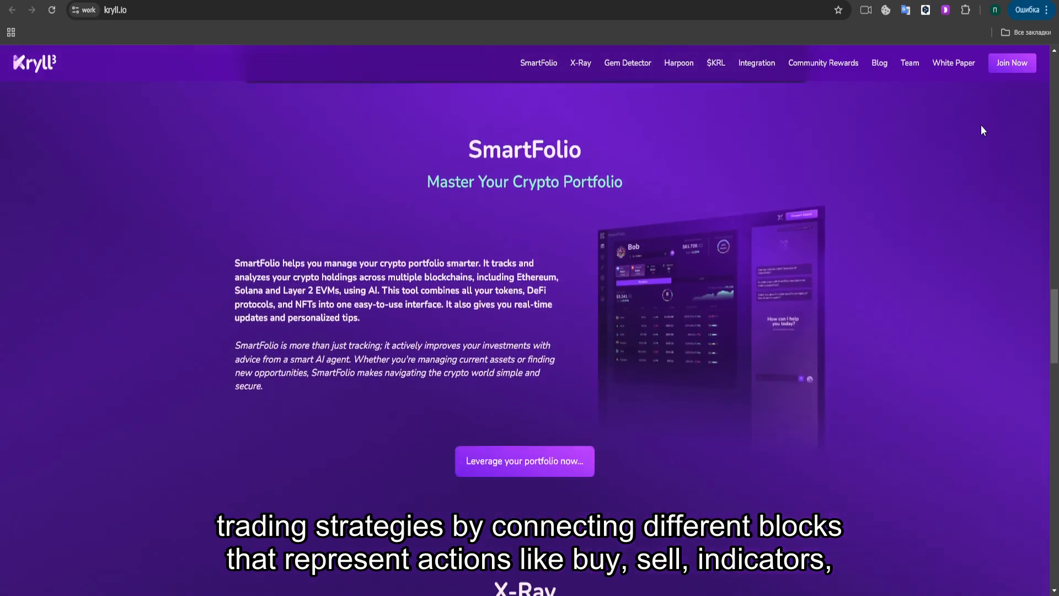
pyautogui.scroll(-3)
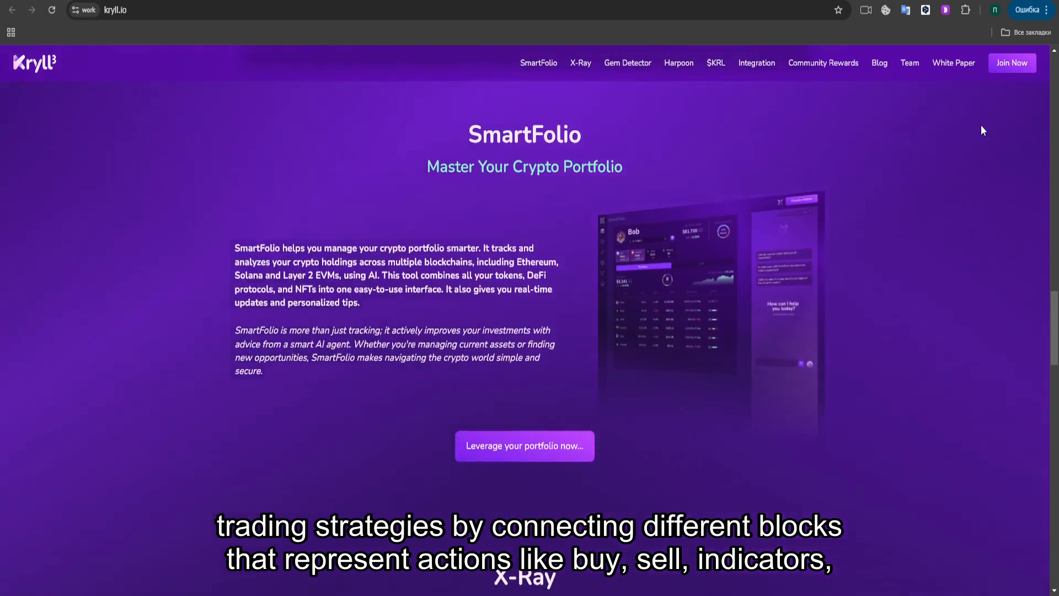
pyautogui.scroll(-3)
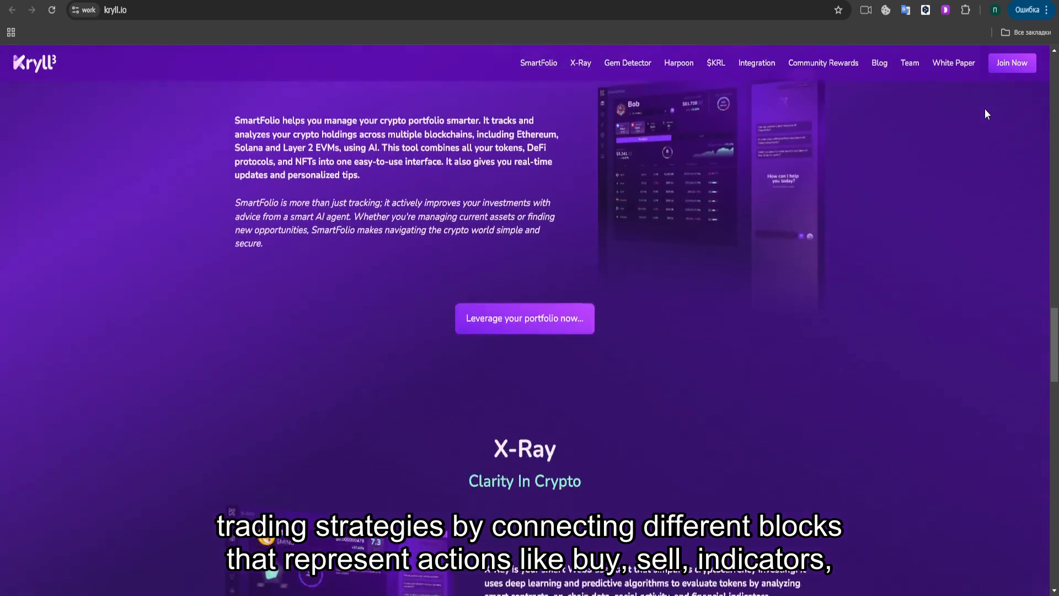
pyautogui.scroll(-3)
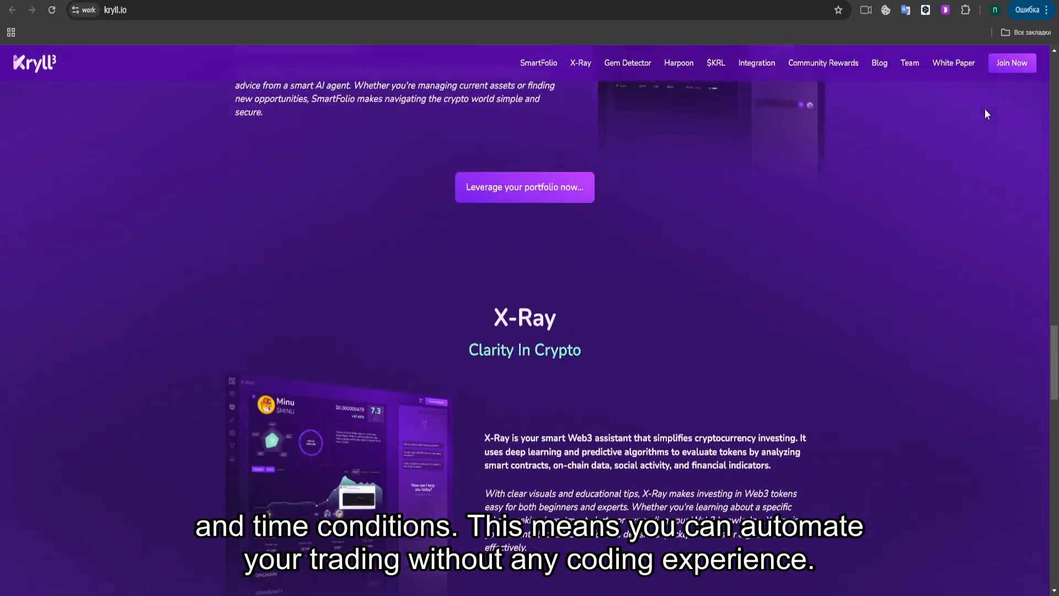
pyautogui.scroll(-3)
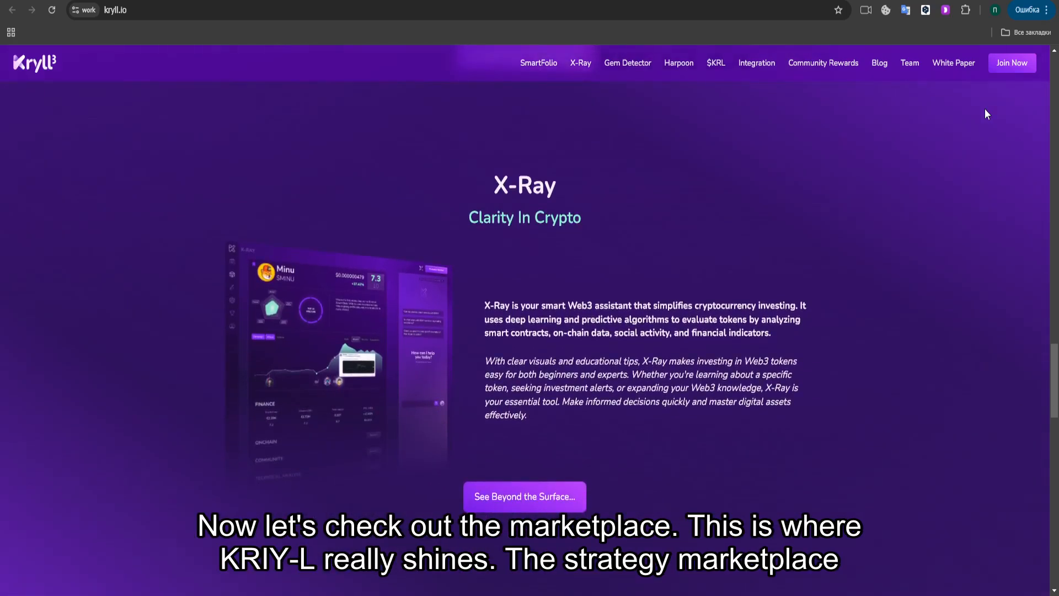
pyautogui.scroll(-3)
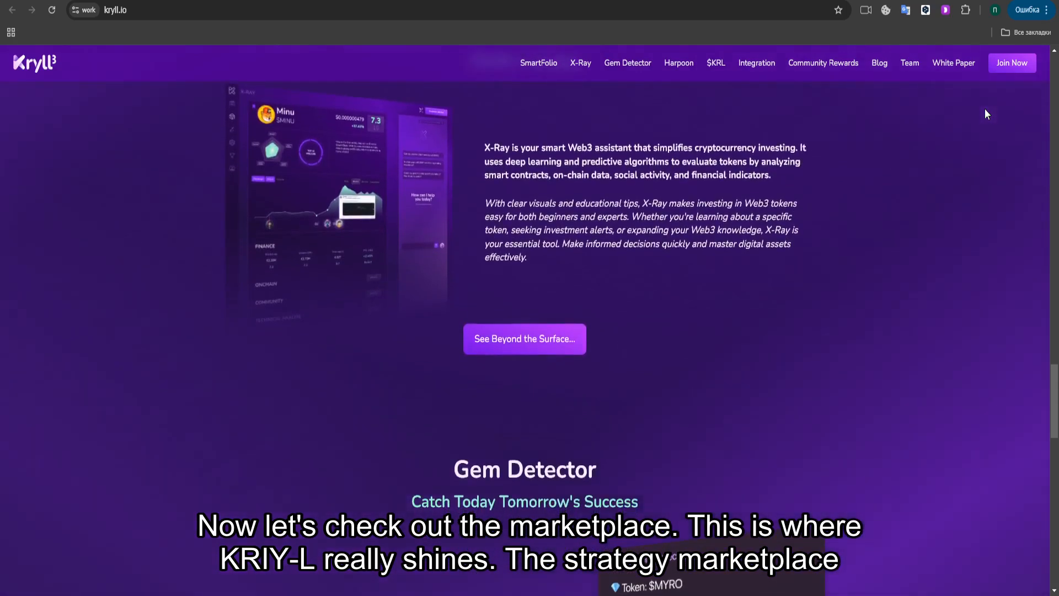
pyautogui.scroll(-3)
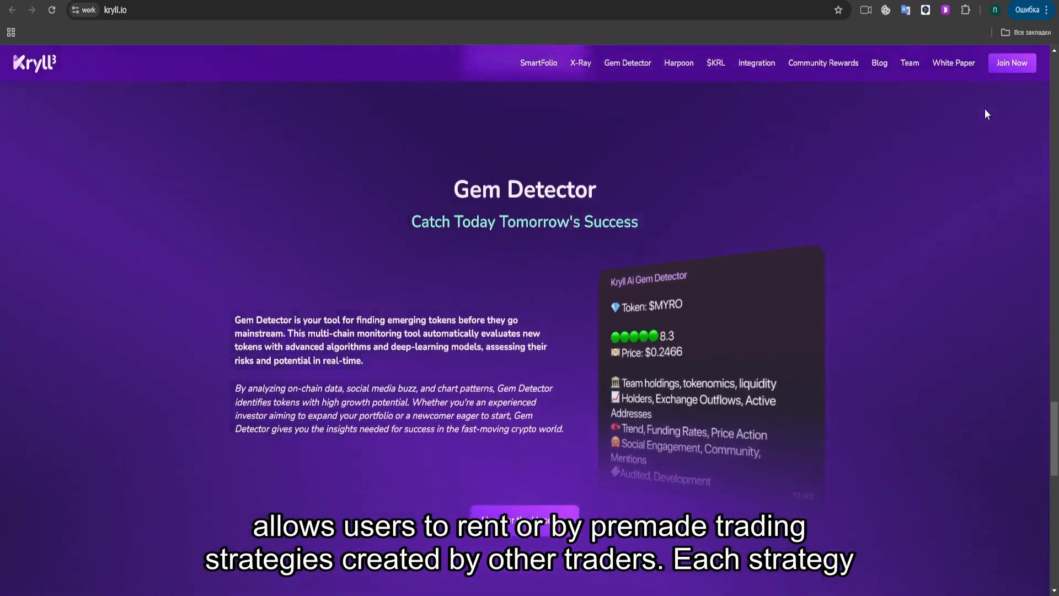
# - Continue through the Gem Detector and Harpoon sections down to the site footer
pyautogui.scroll(-3)
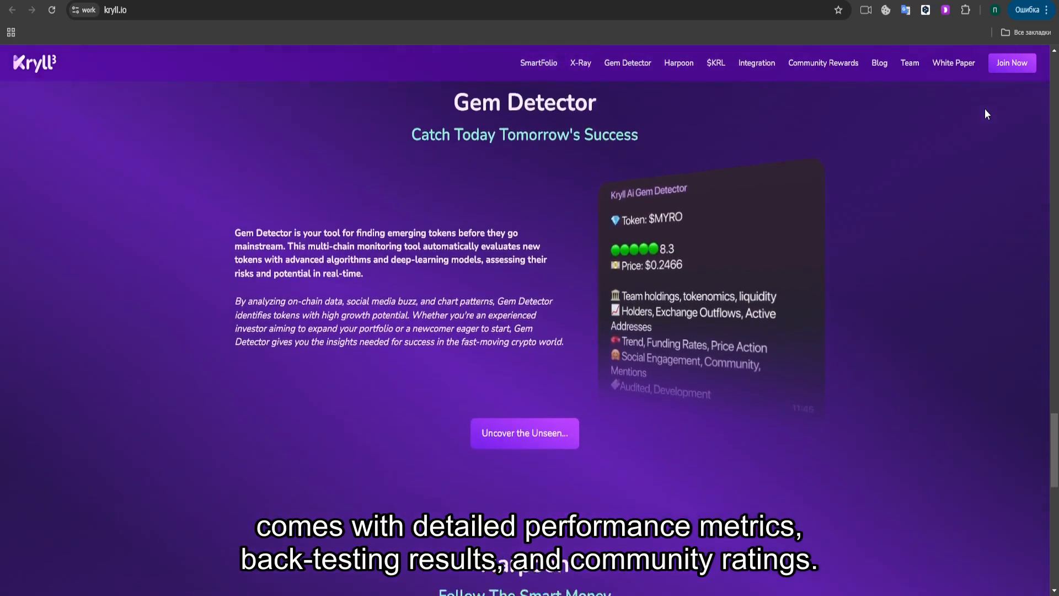
pyautogui.scroll(-3)
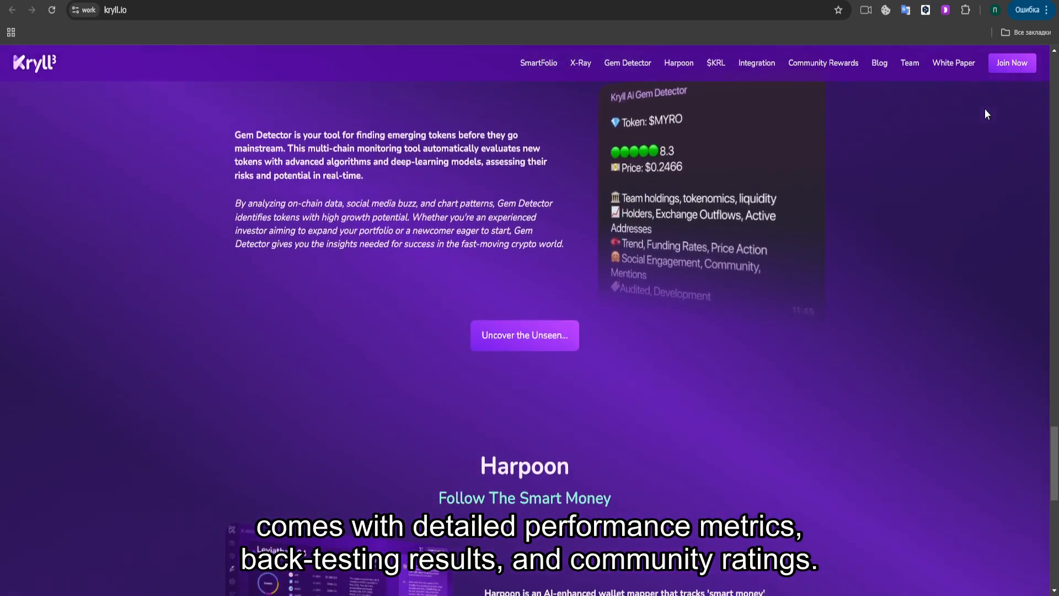
pyautogui.scroll(-3)
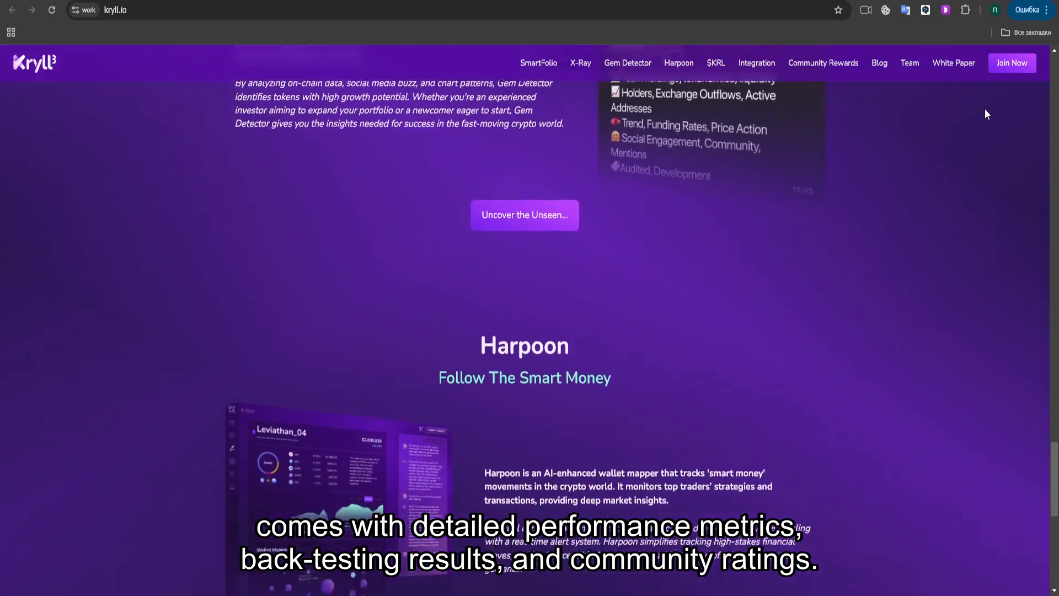
pyautogui.scroll(-3)
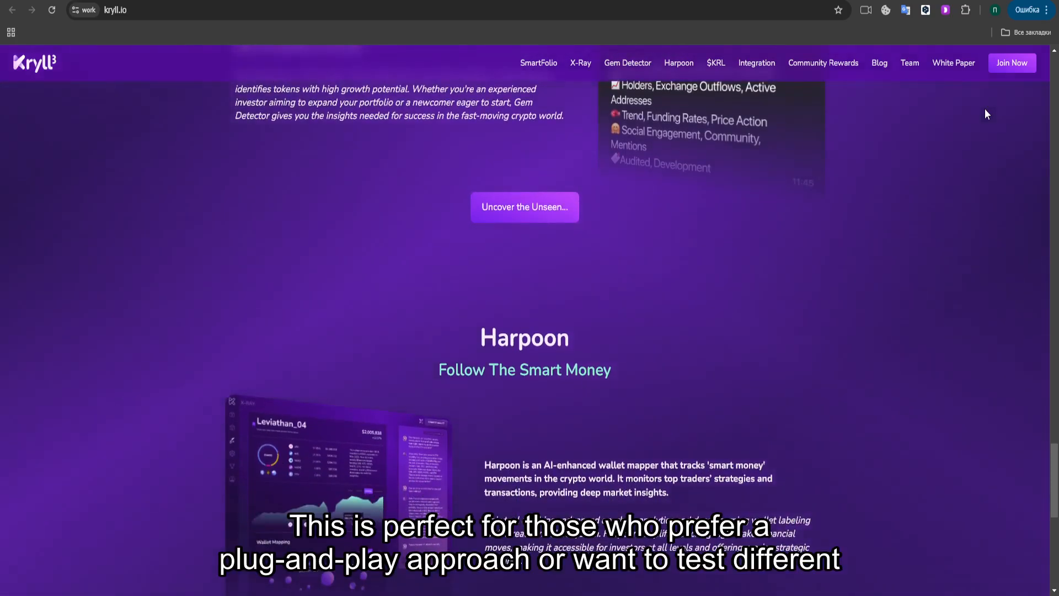
pyautogui.scroll(-3)
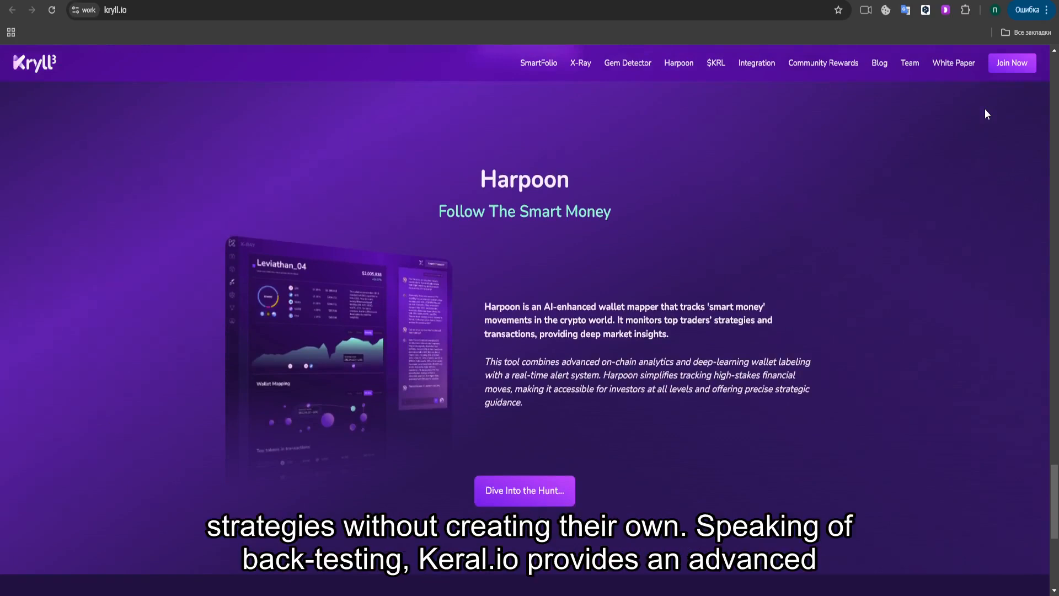
pyautogui.scroll(-3)
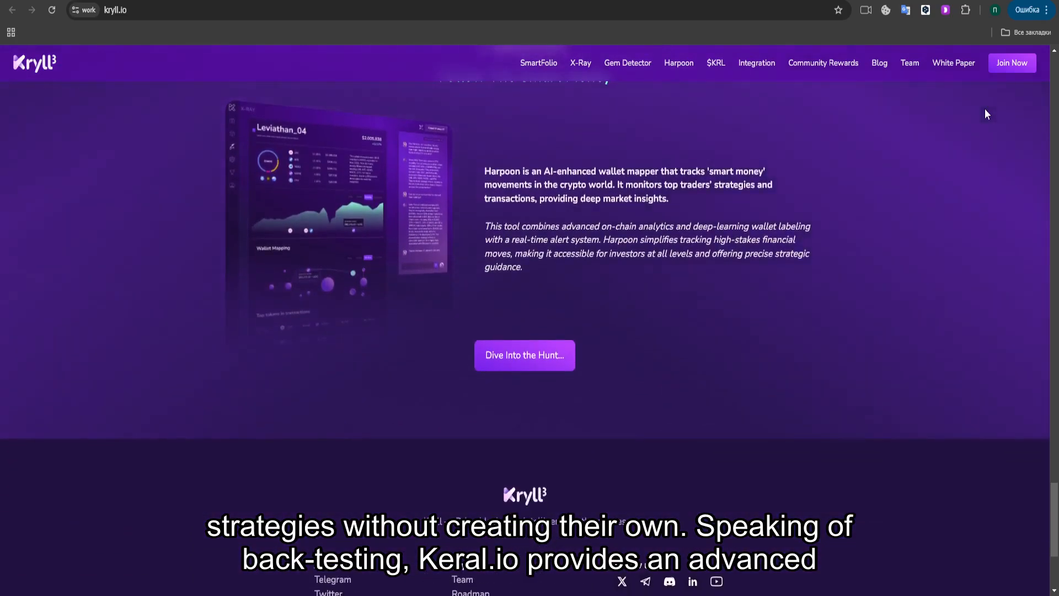
pyautogui.scroll(-3)
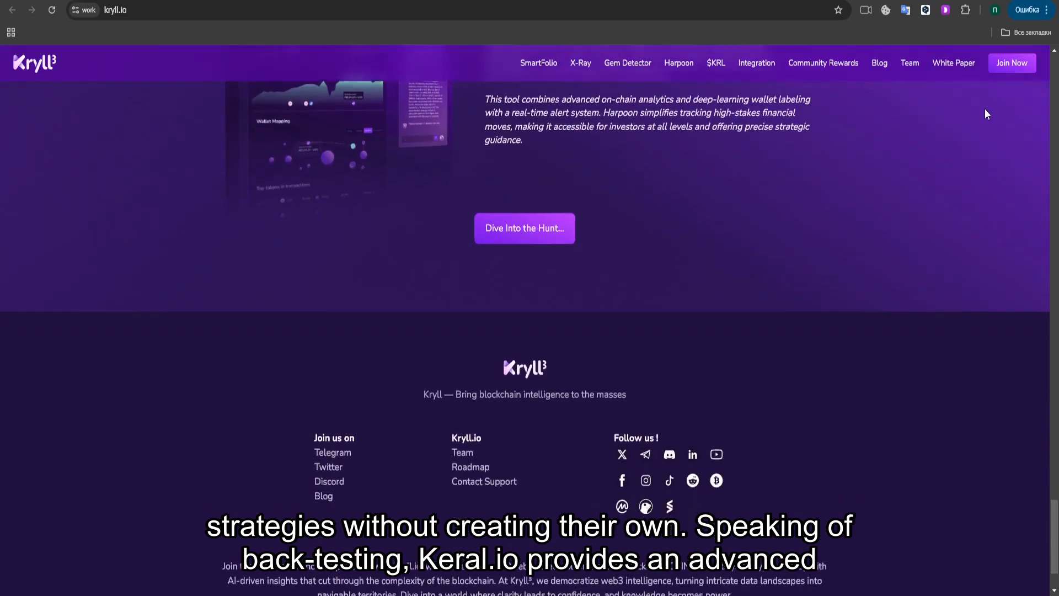
pyautogui.scroll(-3)
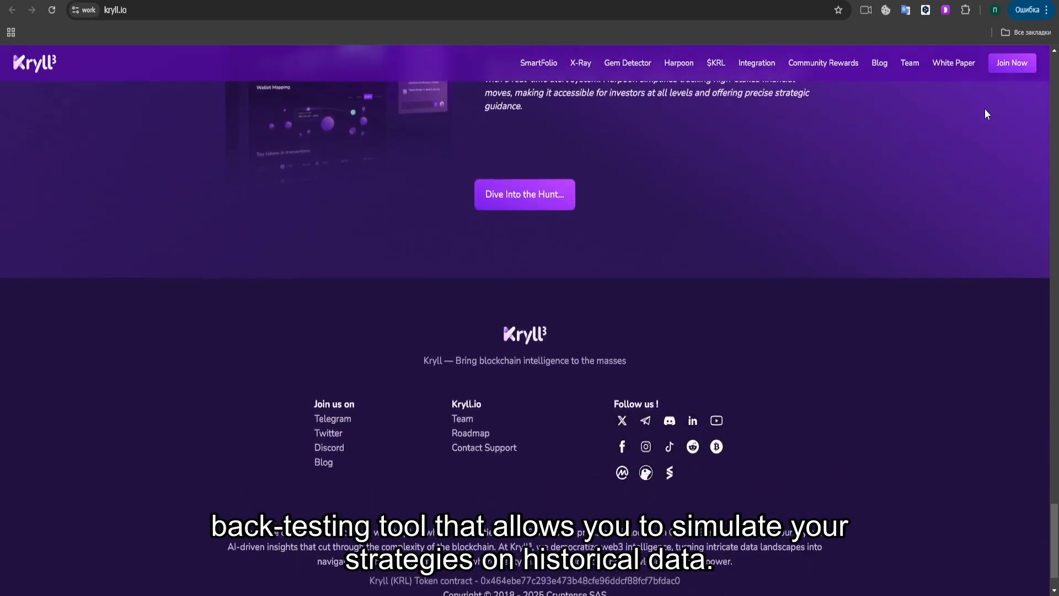
pyautogui.scroll(-3)
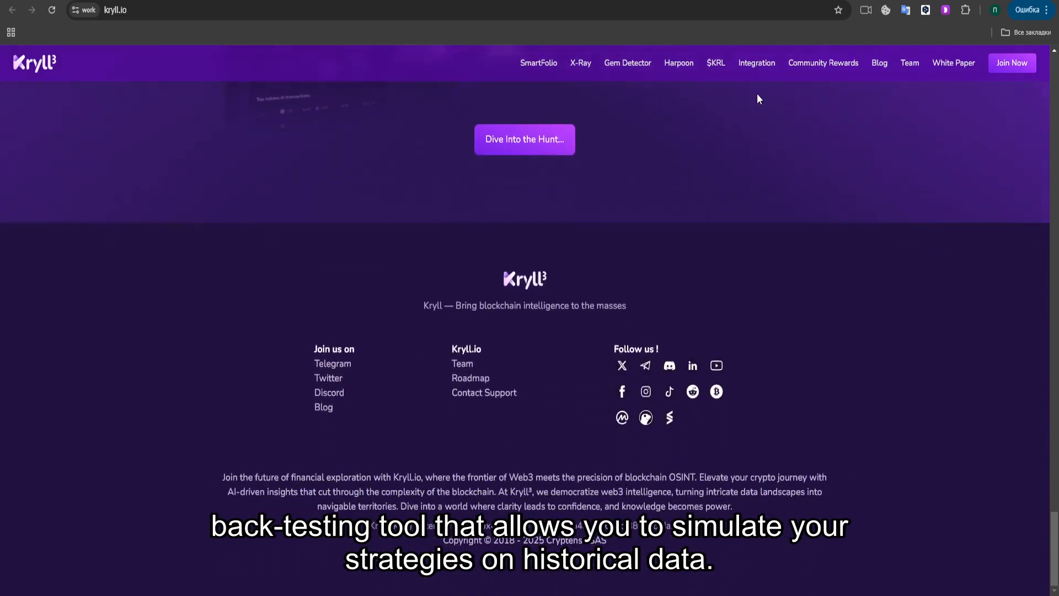
pyautogui.moveTo(532, 74)
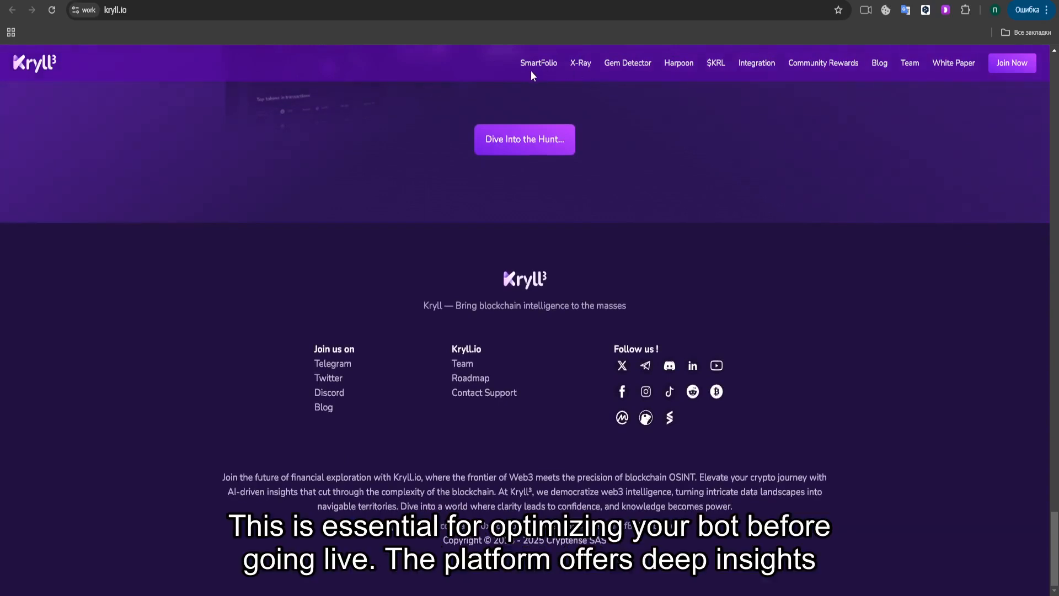
# - Go to the SmartFolio product page from the top navigation bar
pyautogui.click(539, 63)
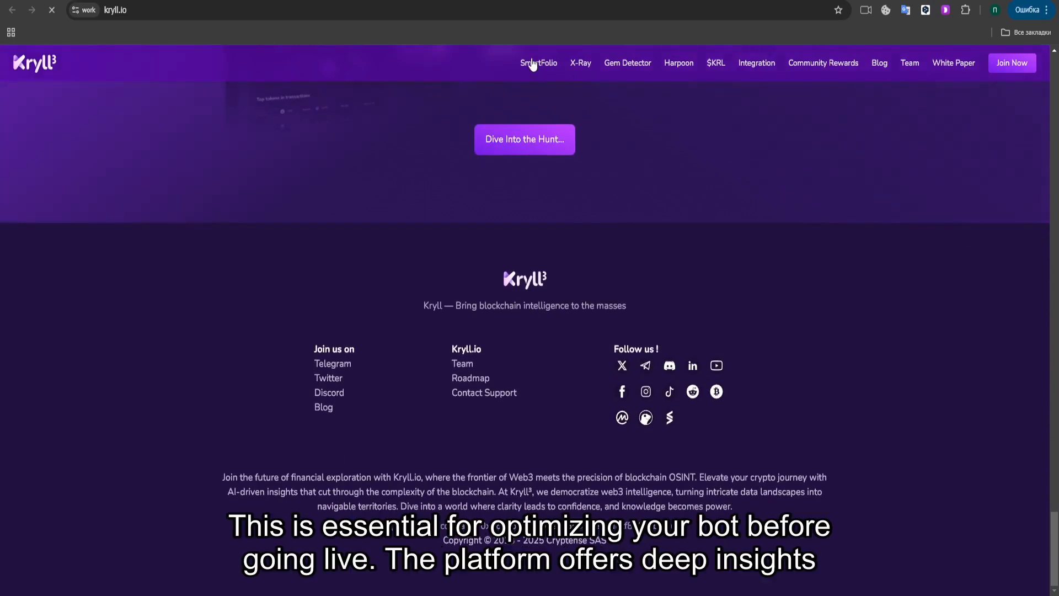
pyautogui.click(539, 63)
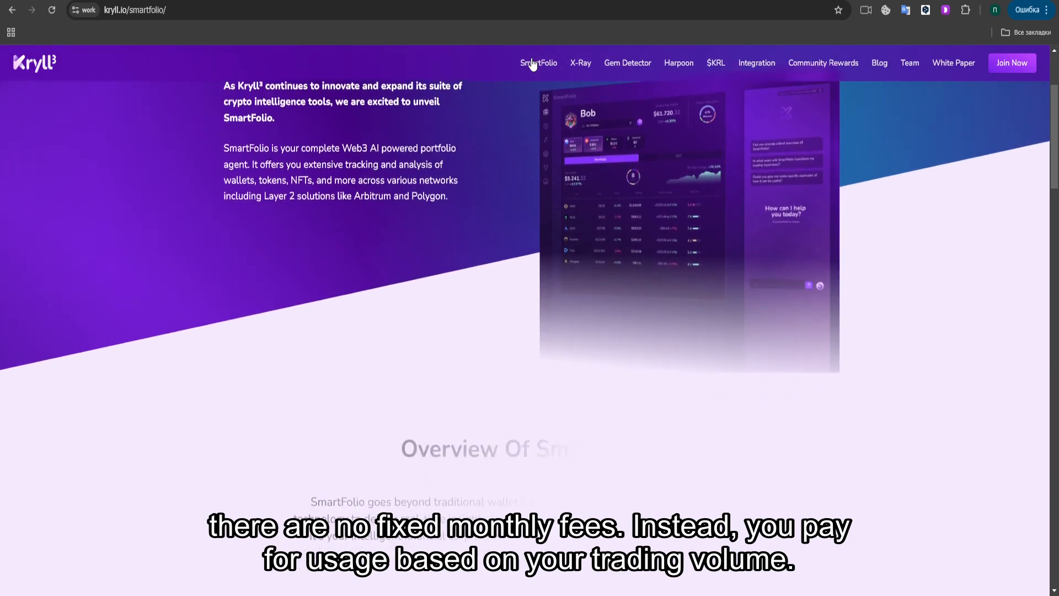
# - Scroll the SmartFolio page through Key Features to User Benefits, then head to the X-Ray page
pyautogui.scroll(-3)
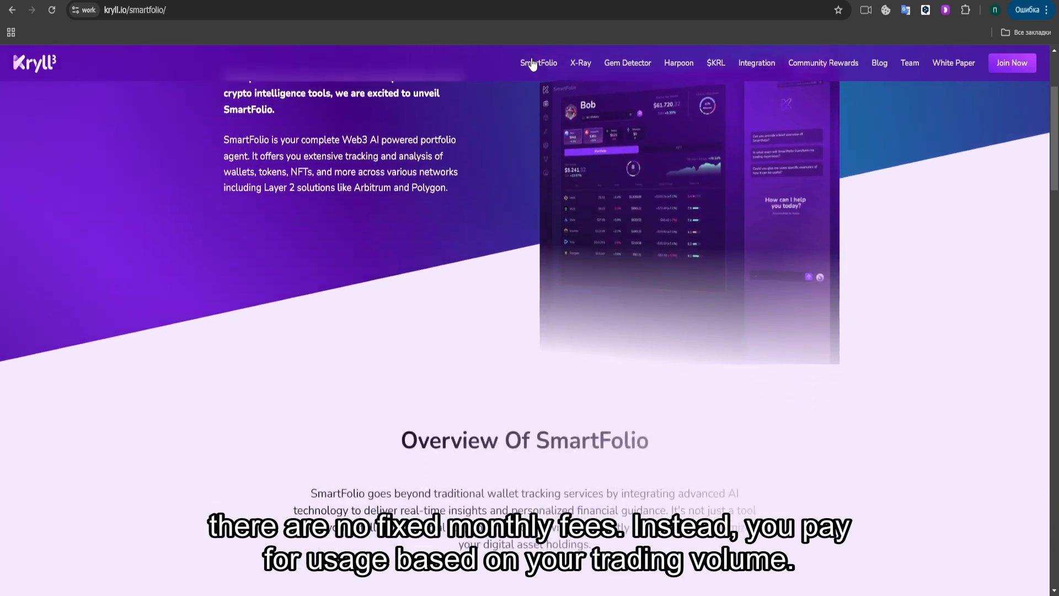
pyautogui.scroll(-3)
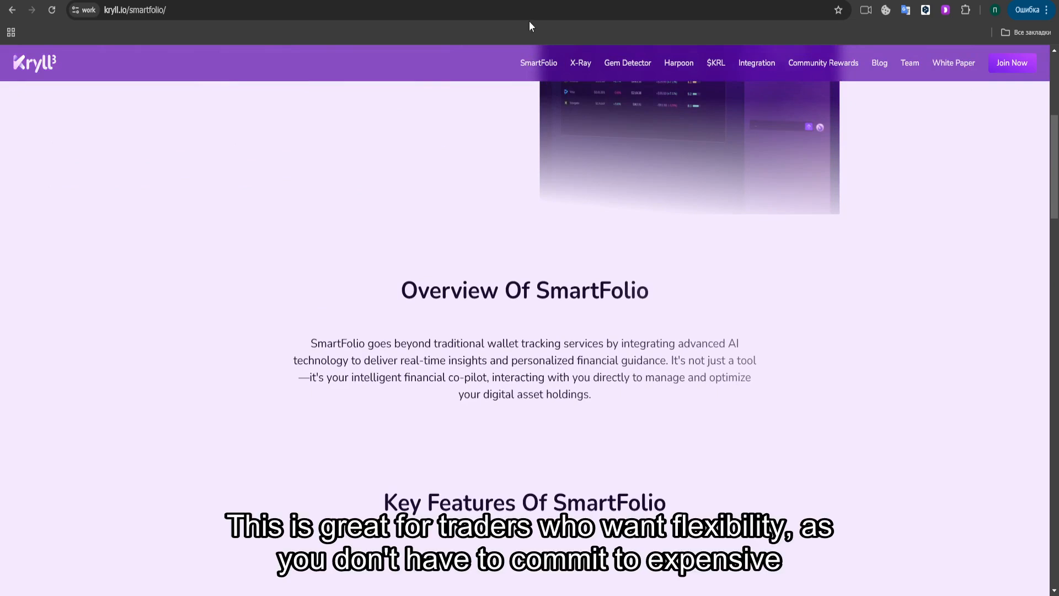
pyautogui.moveTo(483, 215)
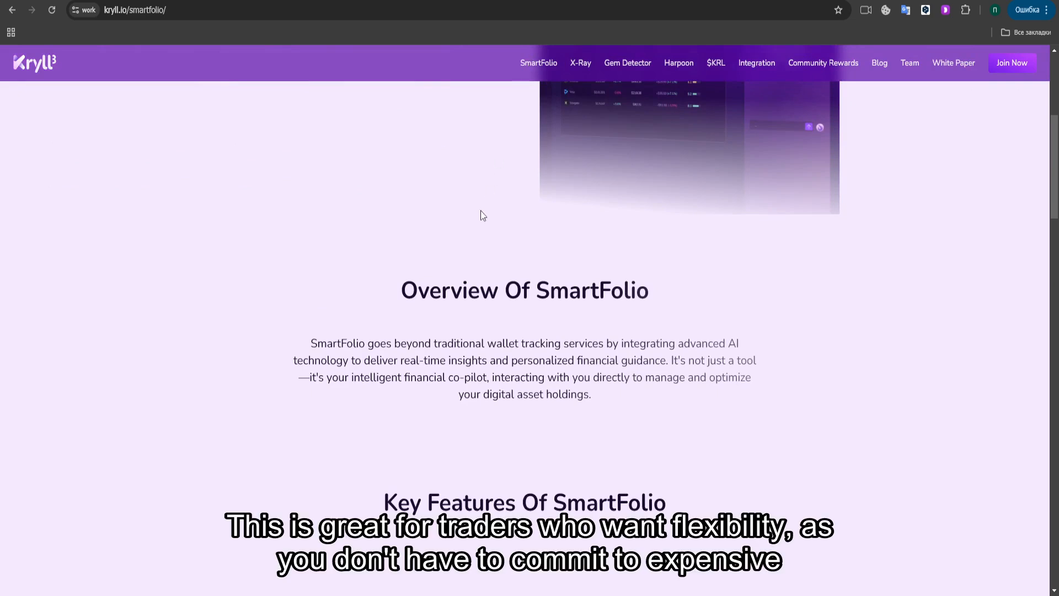
pyautogui.scroll(-3)
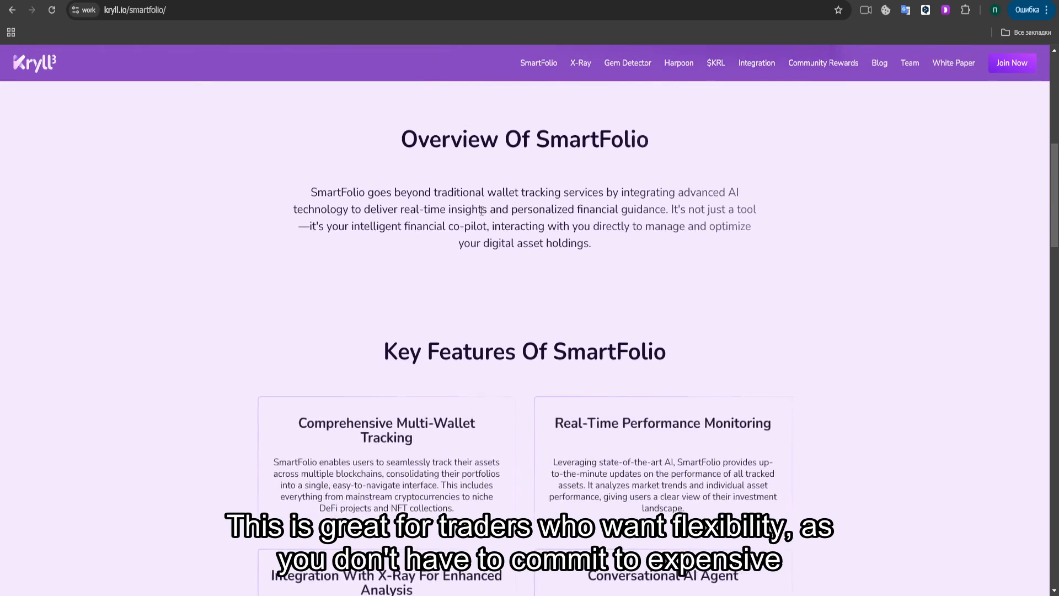
pyautogui.scroll(-3)
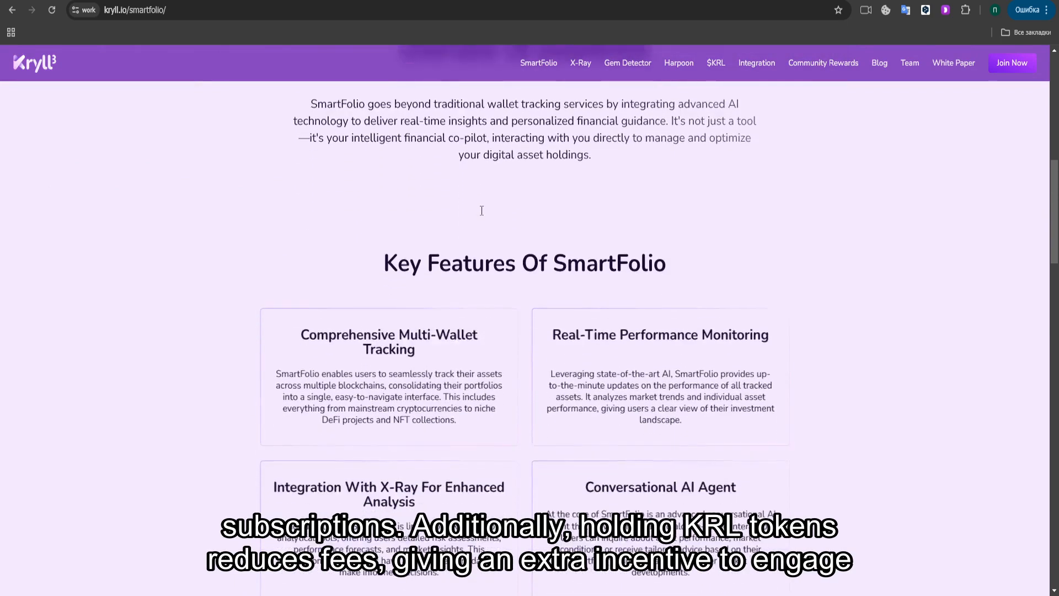
pyautogui.scroll(-3)
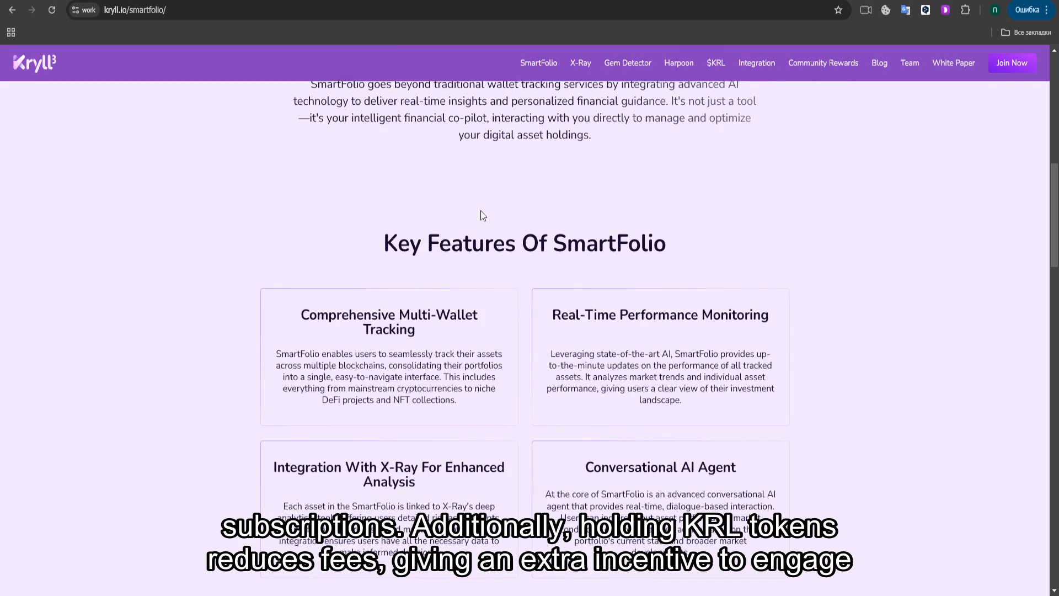
pyautogui.scroll(-3)
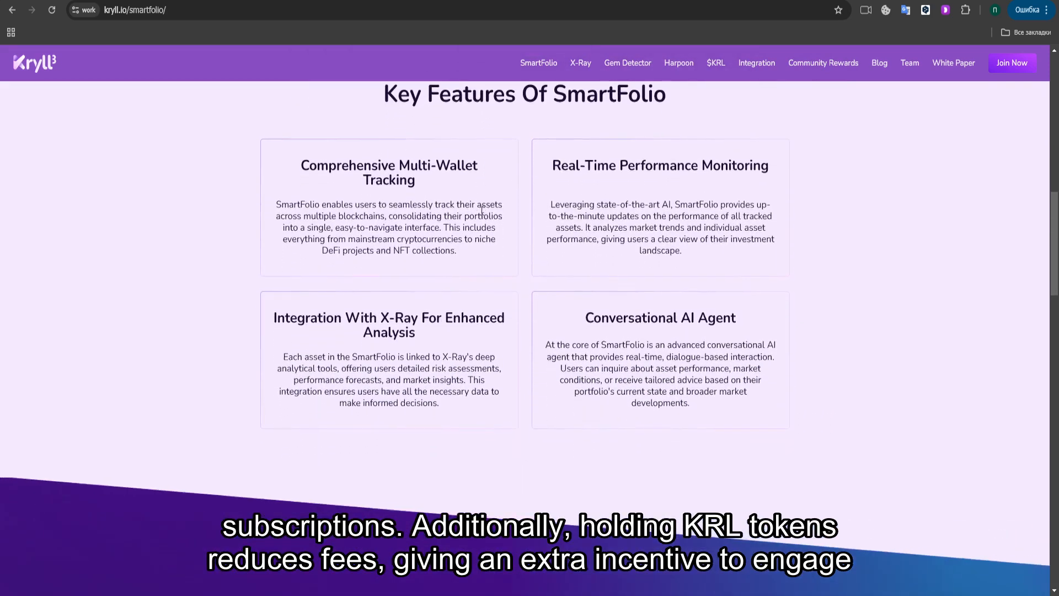
pyautogui.scroll(-3)
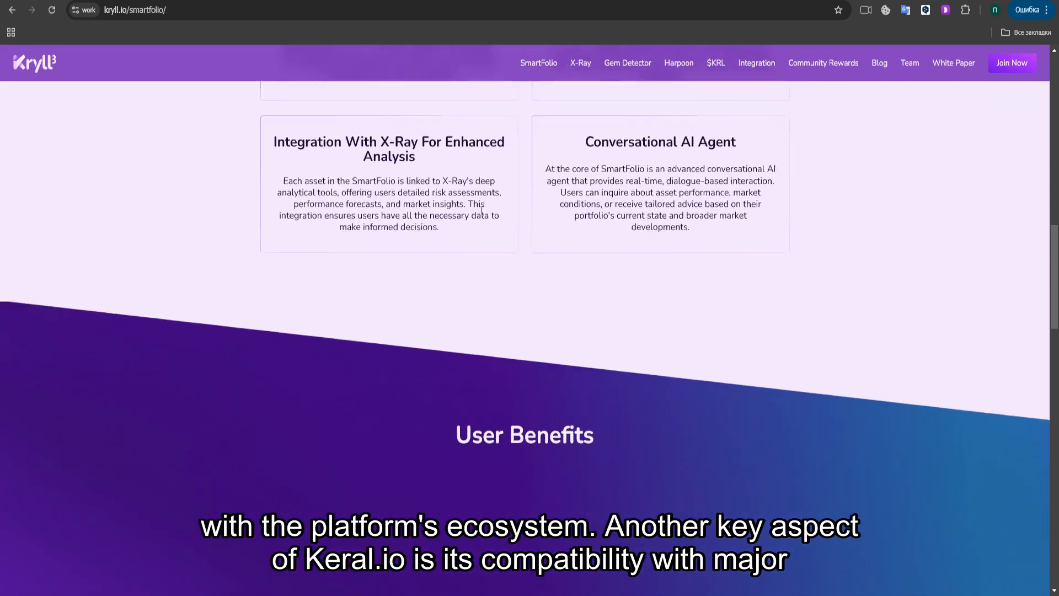
pyautogui.scroll(-3)
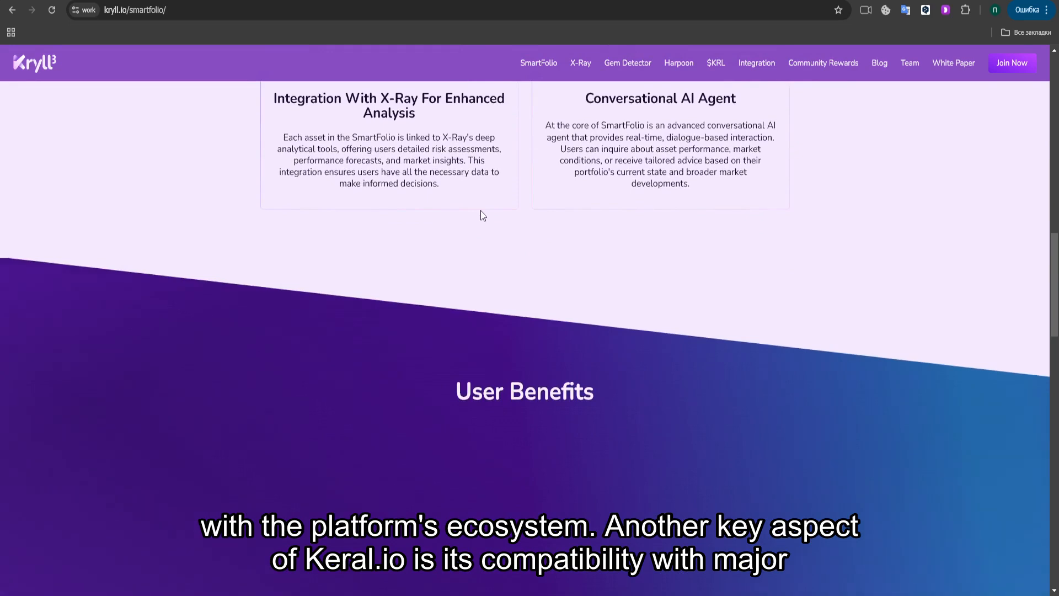
pyautogui.scroll(-3)
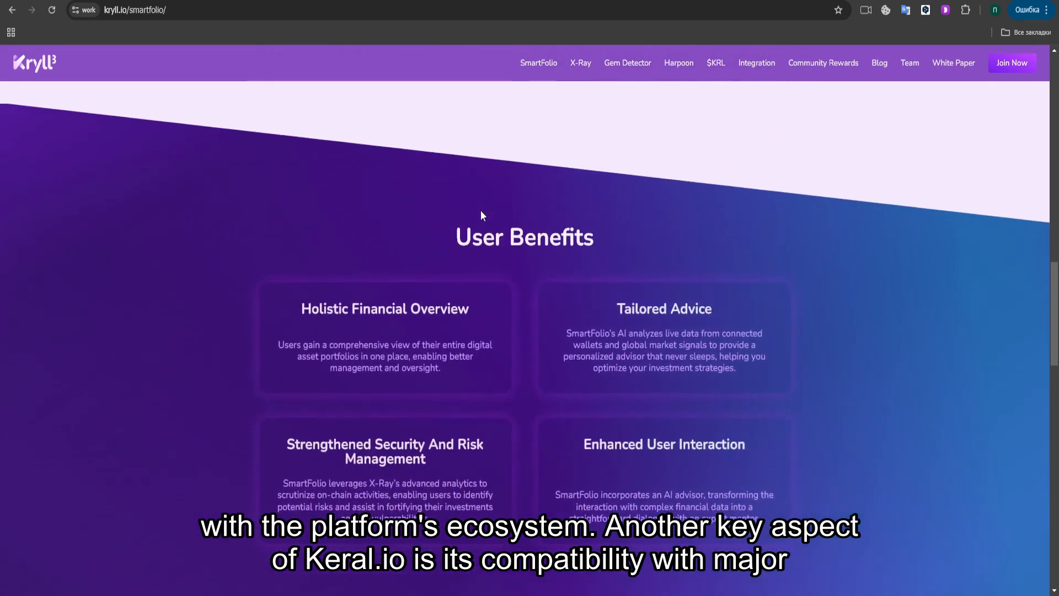
pyautogui.moveTo(574, 51)
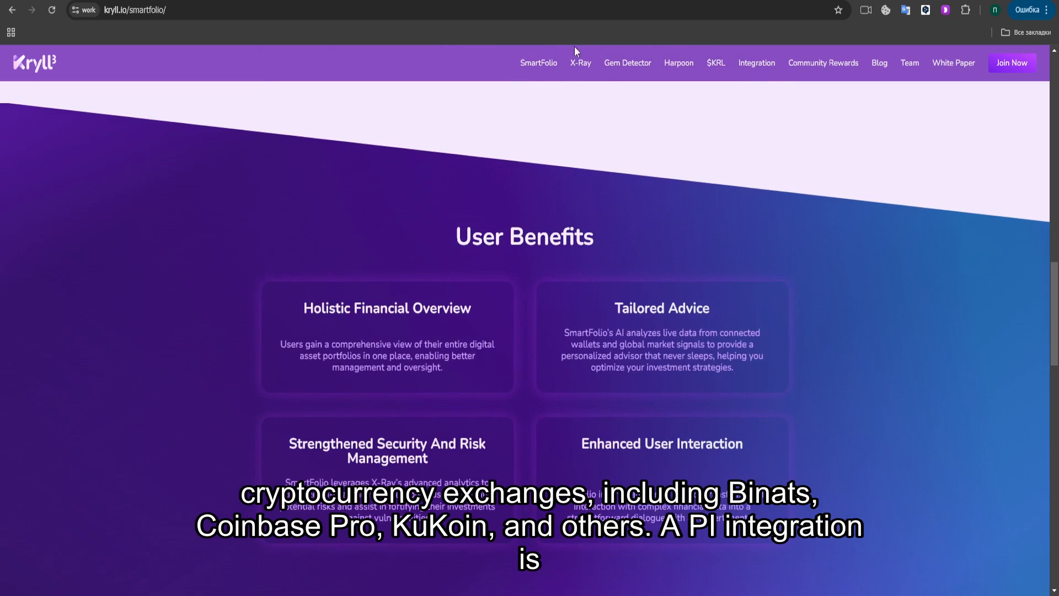
pyautogui.moveTo(579, 63)
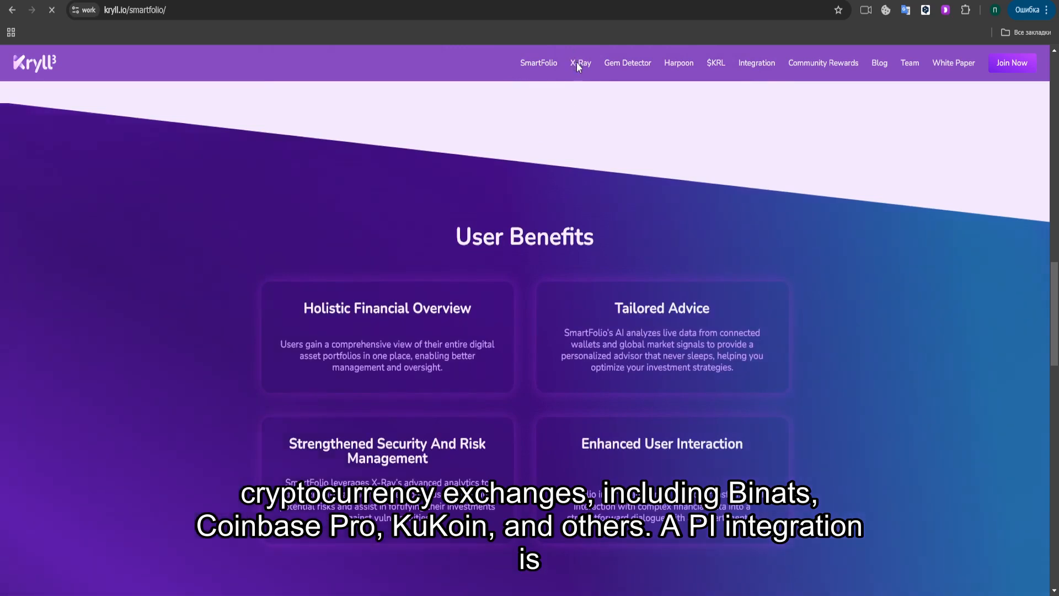
pyautogui.click(580, 63)
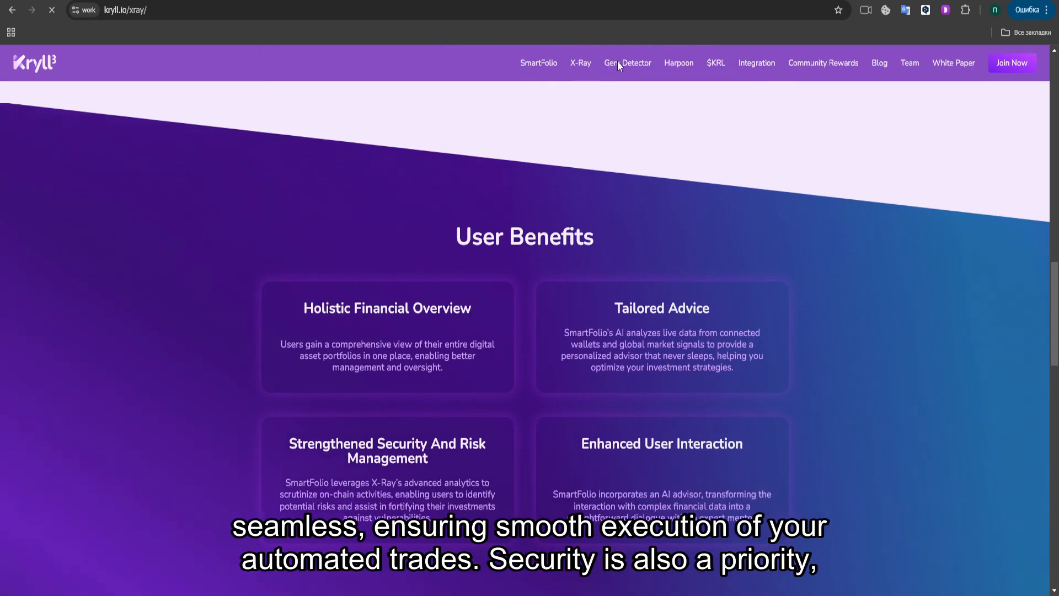
# - Load the X-Ray token-analysis page, then request the Gem Detector page from the navigation bar
pyautogui.click(580, 63)
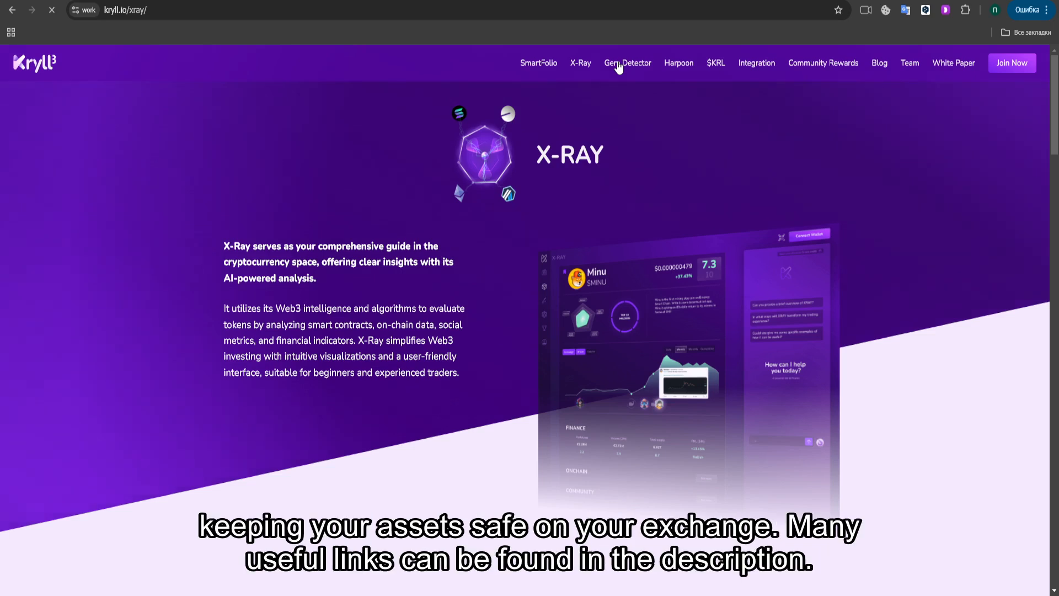
pyautogui.click(627, 63)
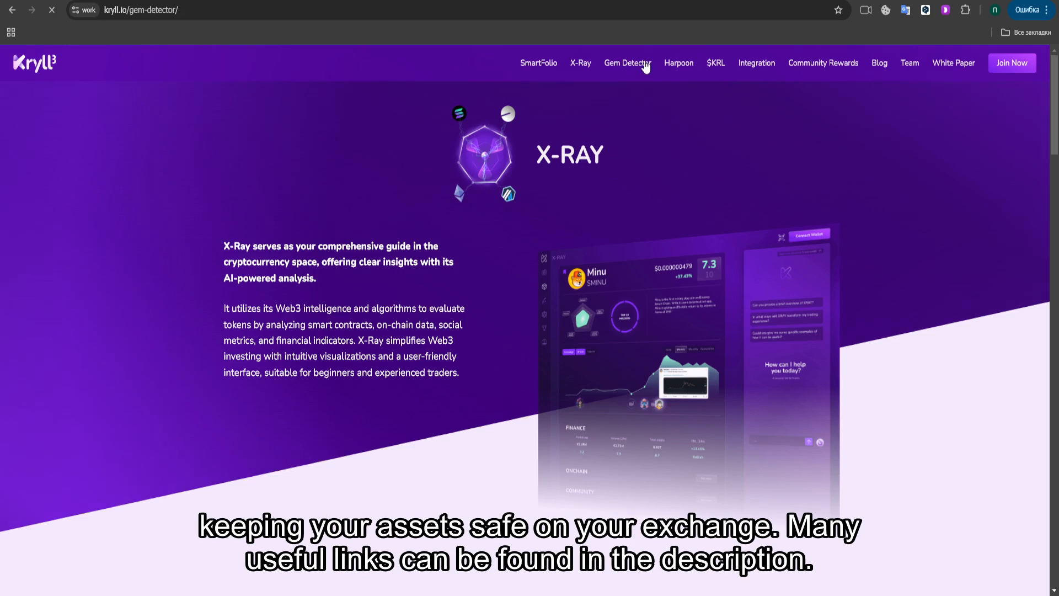
# - Land on the Gem Detector page and scroll into its on-chain and social-media analysis introduction
pyautogui.click(626, 63)
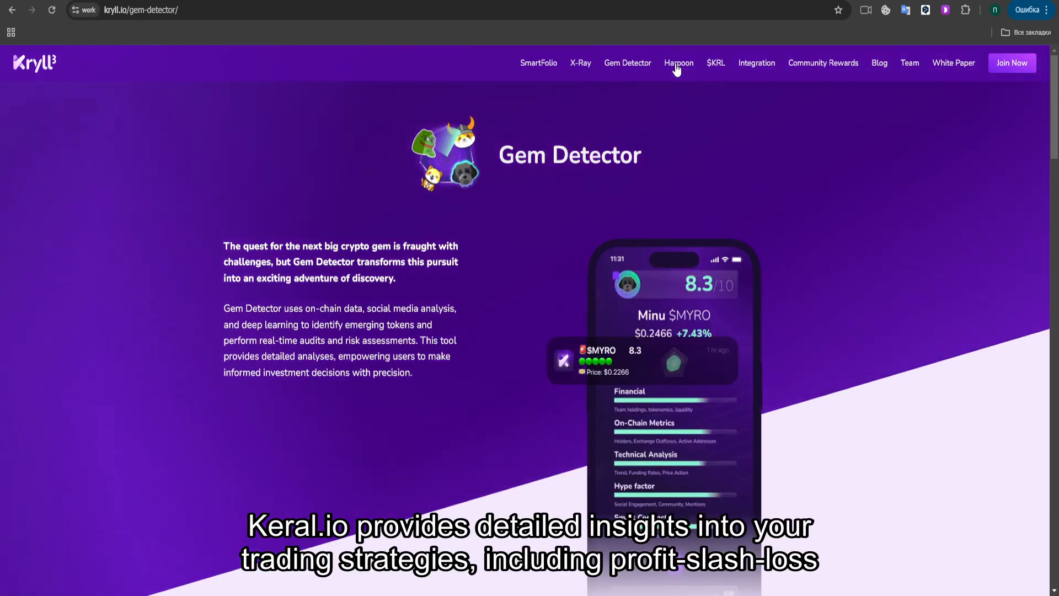
pyautogui.scroll(-3)
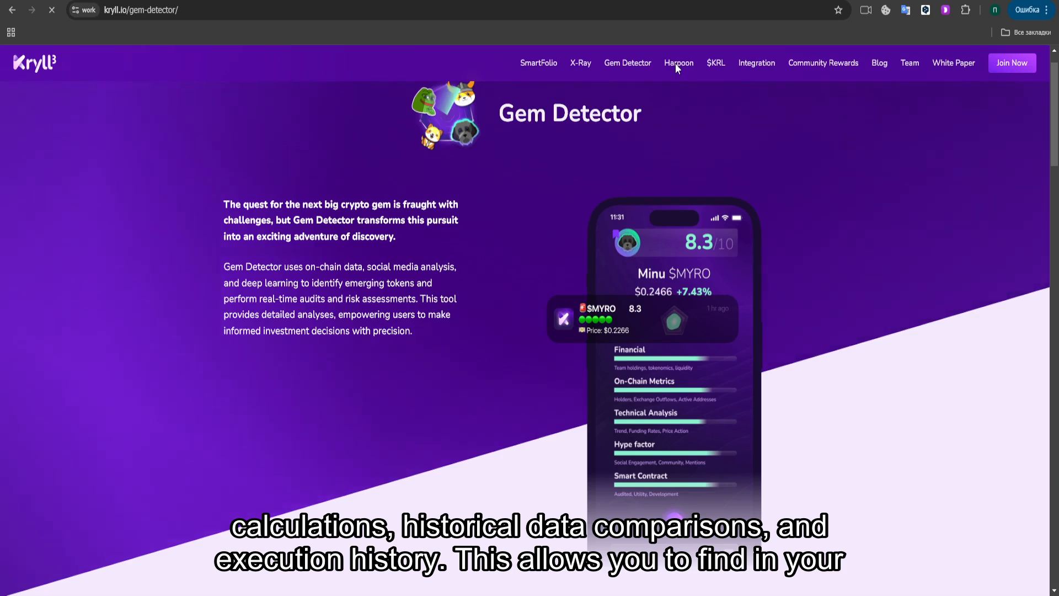
# - Go to the Harpoon page on tracking top traders and smart-money flows
pyautogui.click(678, 63)
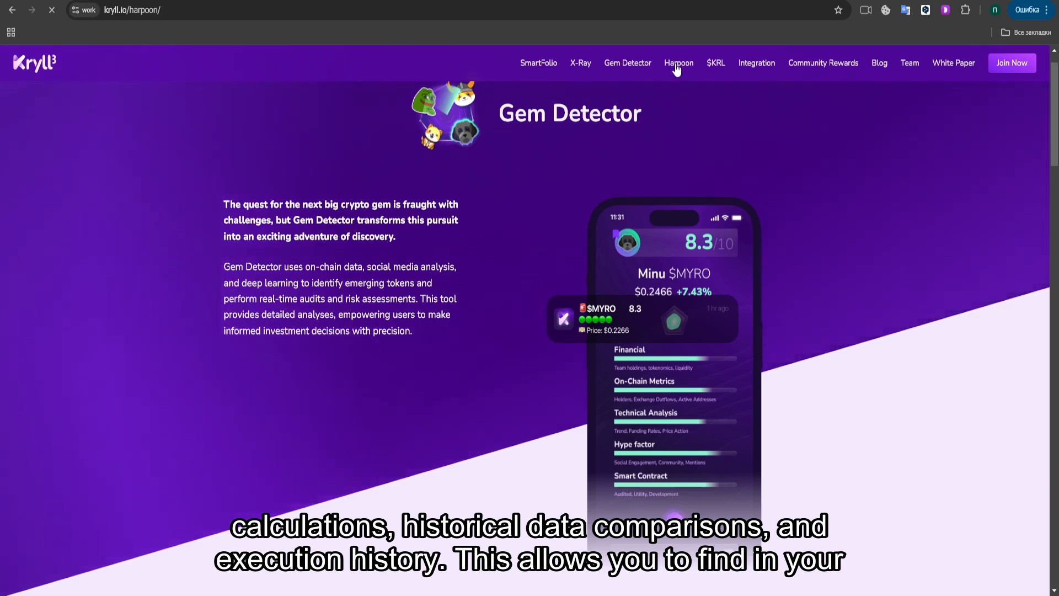
pyautogui.click(679, 63)
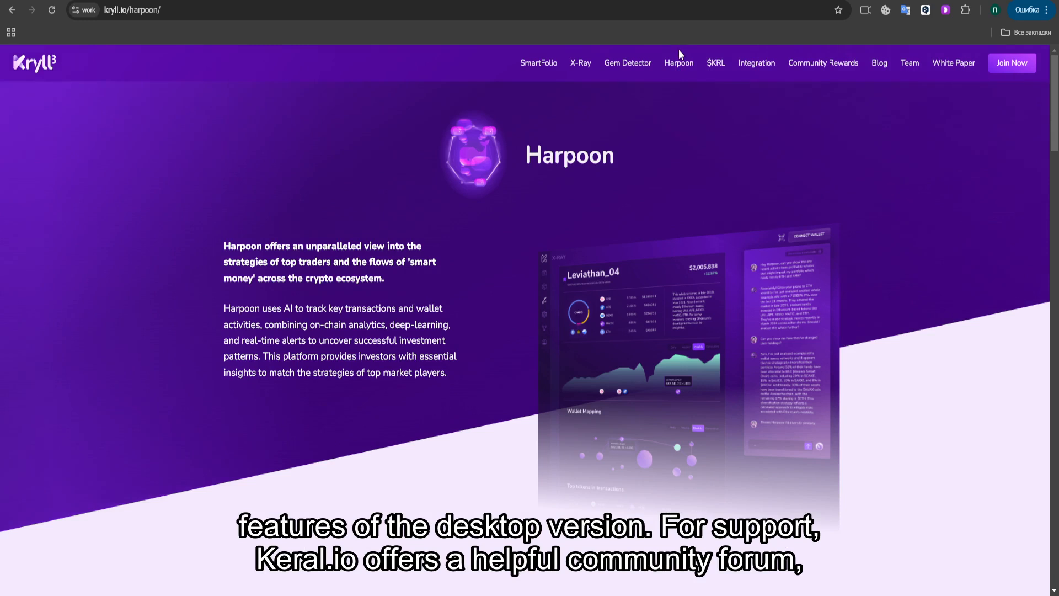
pyautogui.moveTo(681, 65)
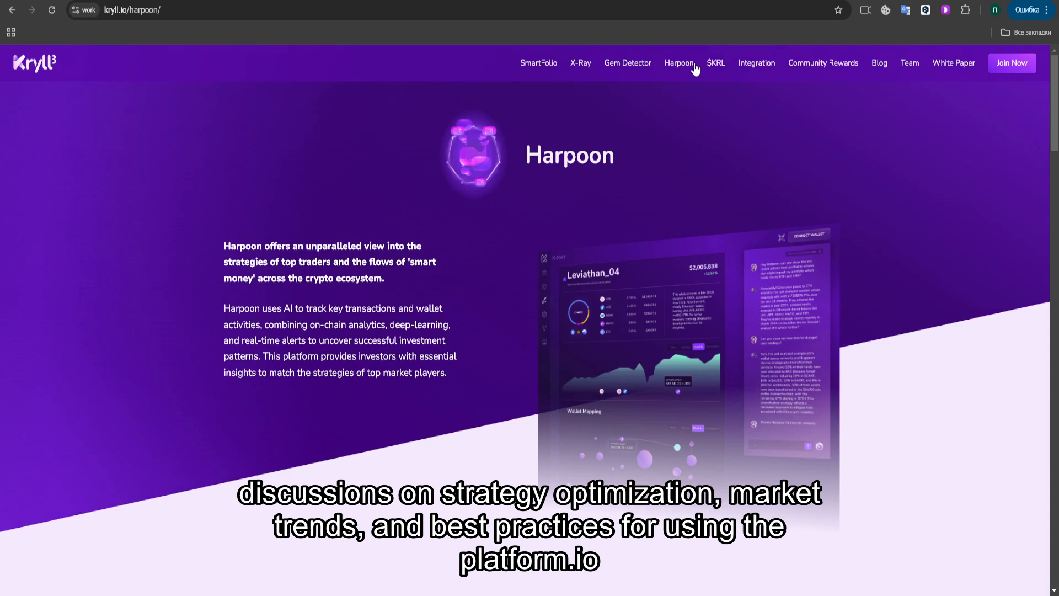
pyautogui.moveTo(719, 67)
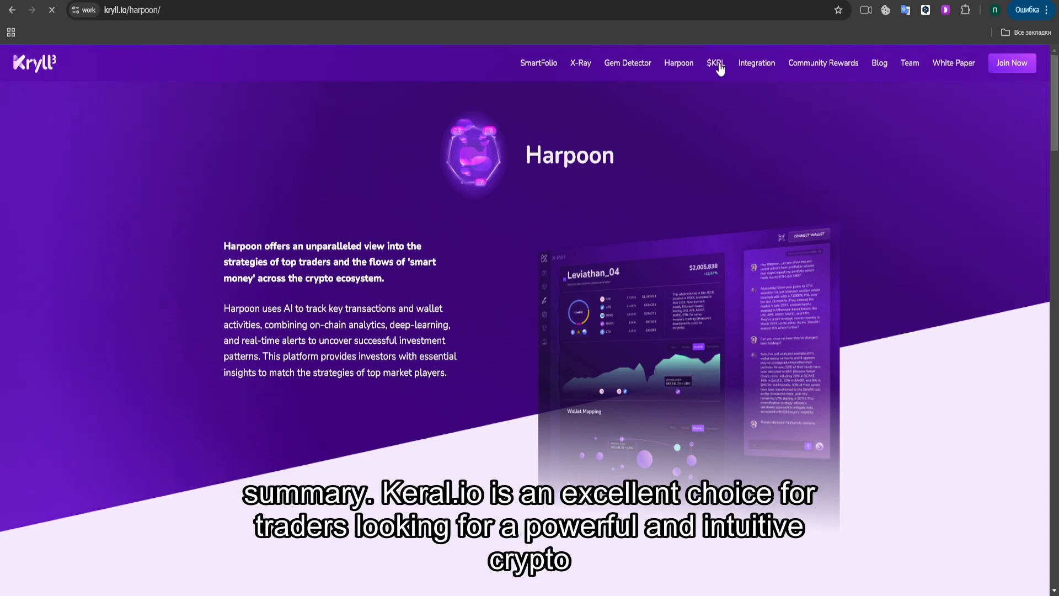
# - Go to the $KRL Tokenomics page from the navigation bar
pyautogui.click(716, 63)
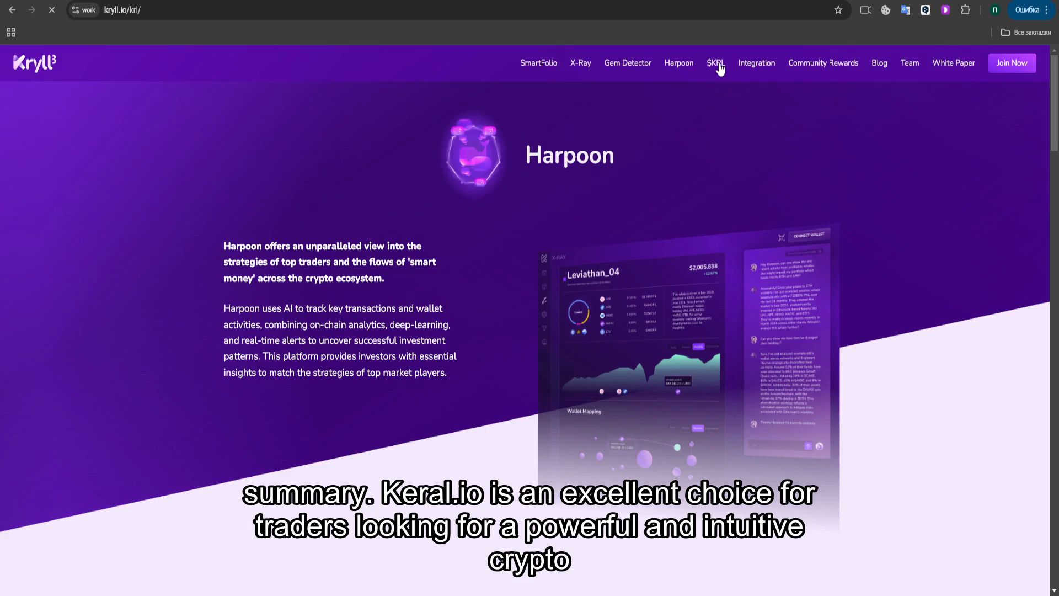
pyautogui.click(715, 63)
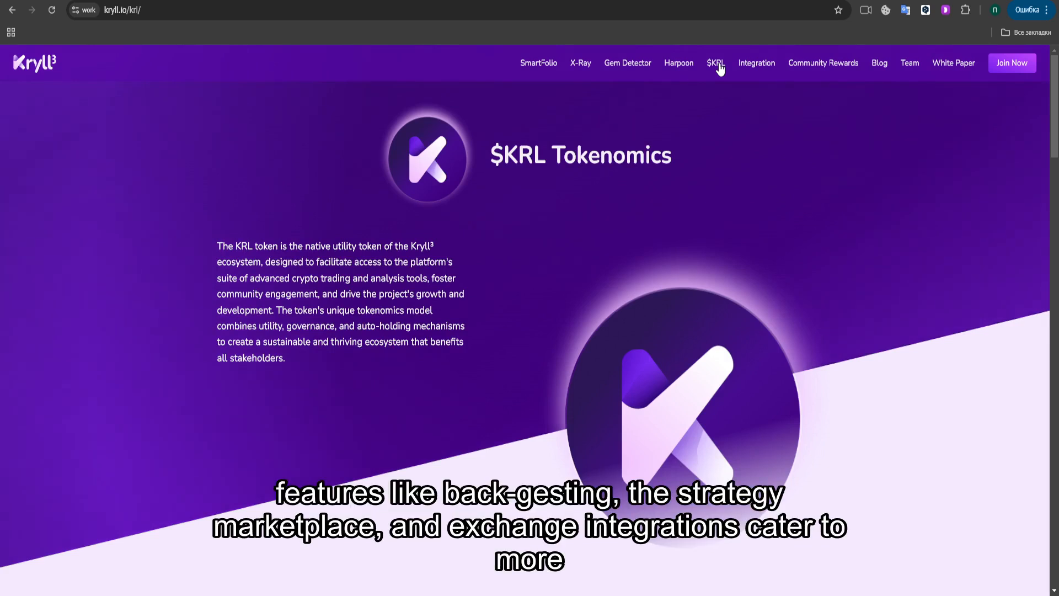
pyautogui.moveTo(738, 63)
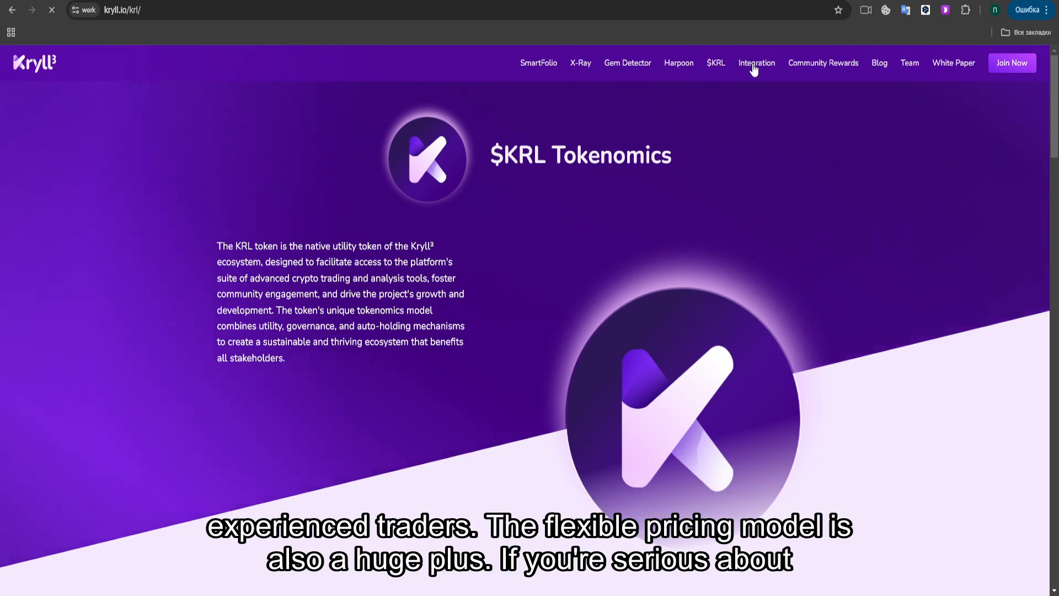
# - Go to the Agent K integration page via the Integration nav link
pyautogui.click(756, 63)
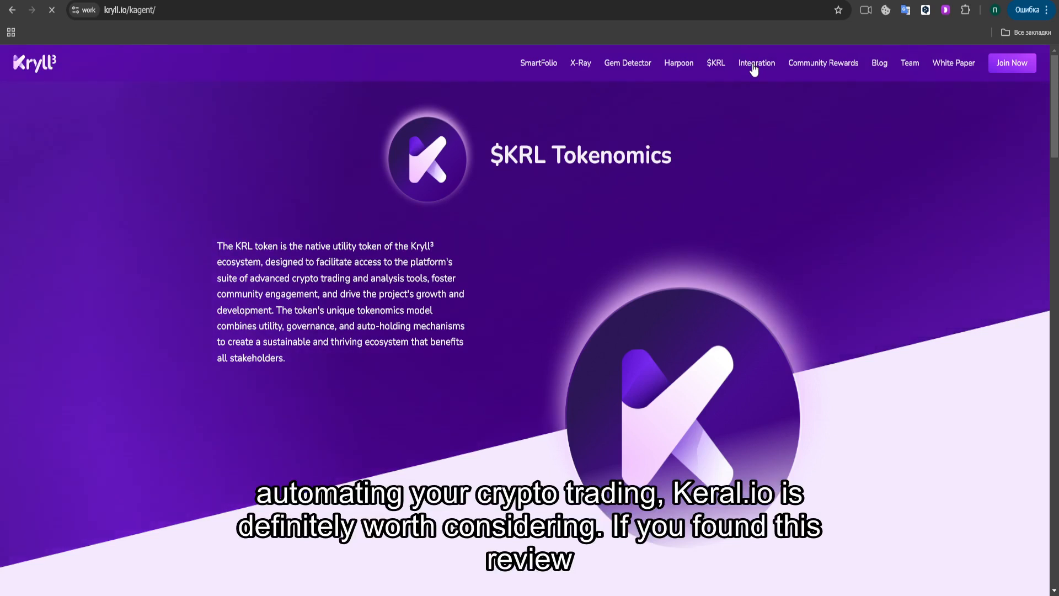
pyautogui.click(756, 63)
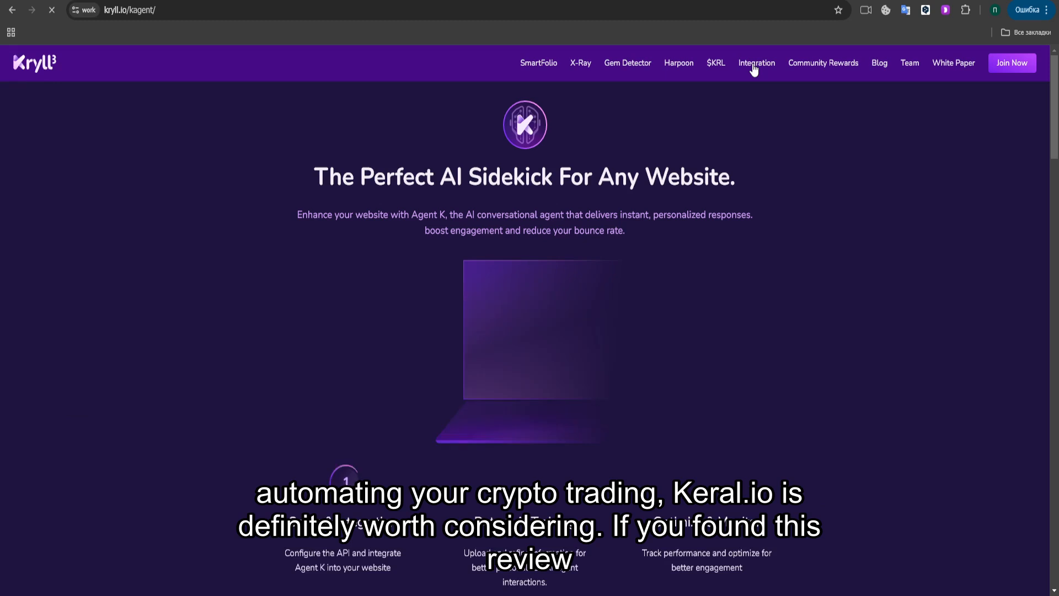